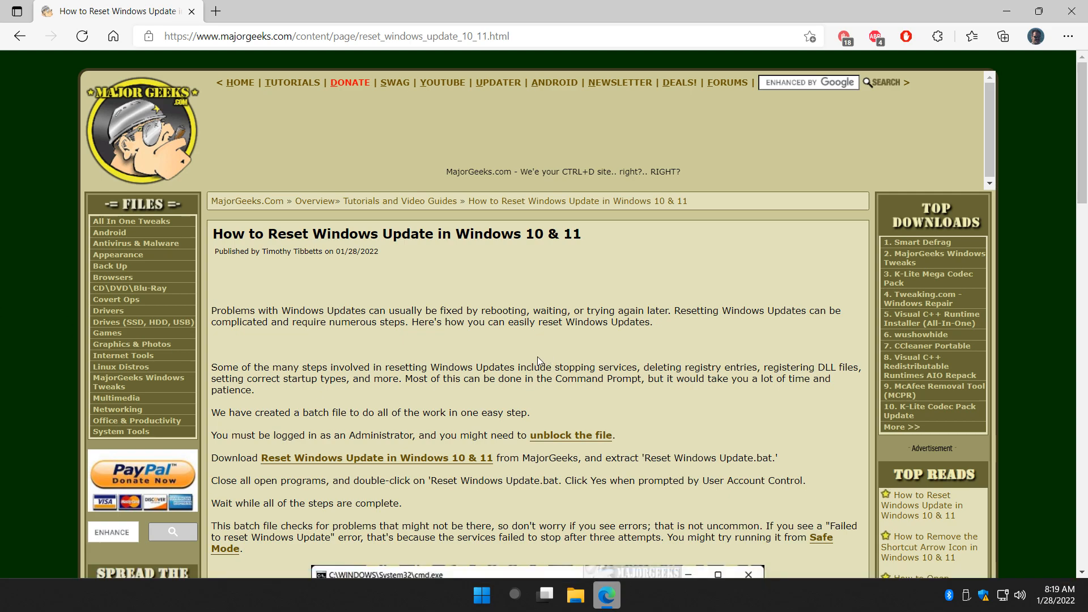
{"action": "mouse_move", "coordinate": [700, 253]}
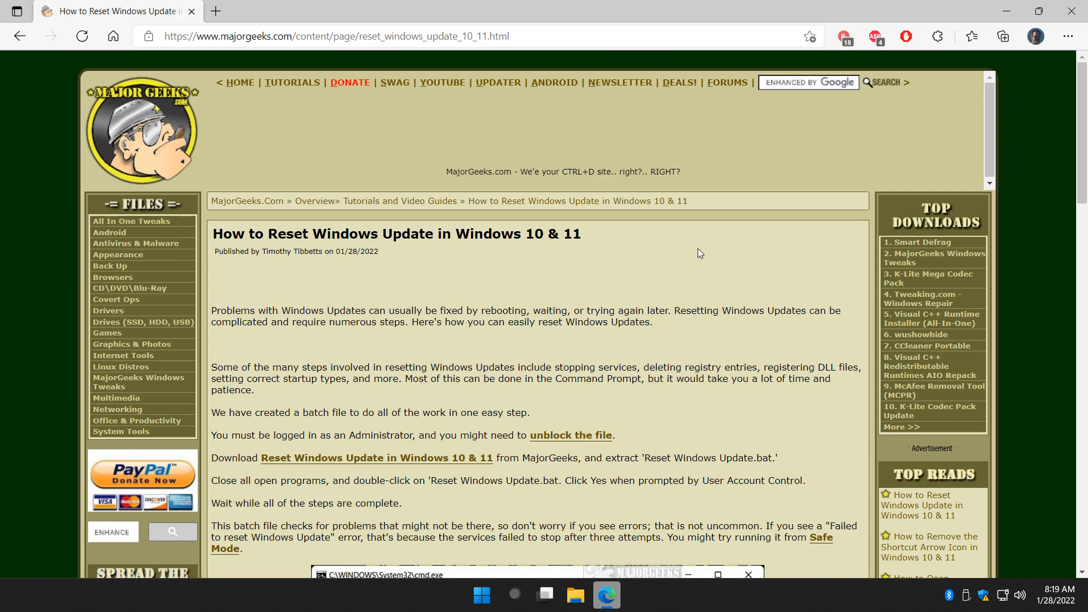
{"action": "mouse_move", "coordinate": [574, 299]}
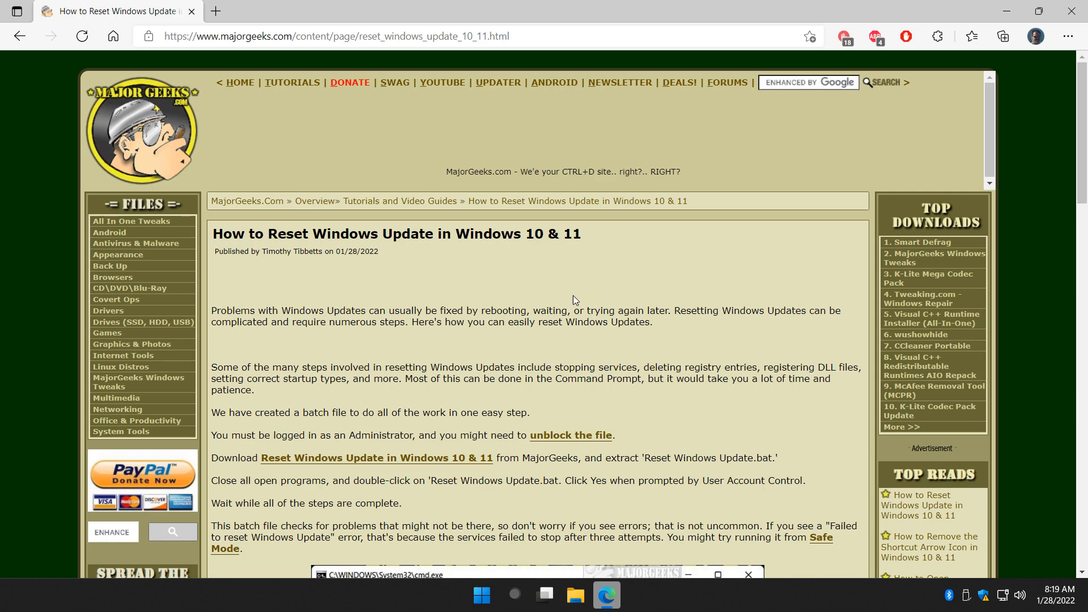
{"action": "mouse_move", "coordinate": [534, 284]}
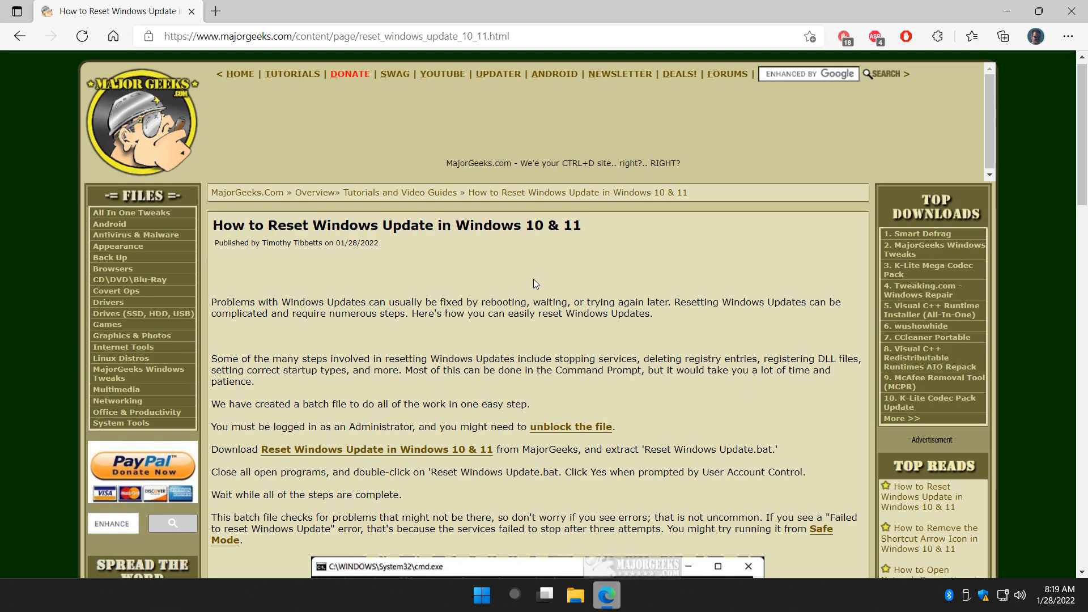
Locate and select Reset Windows Update.bat in the downloads folder in File Explorer.
{"action": "scroll", "scroll_direction": "up", "scroll_amount": 3}
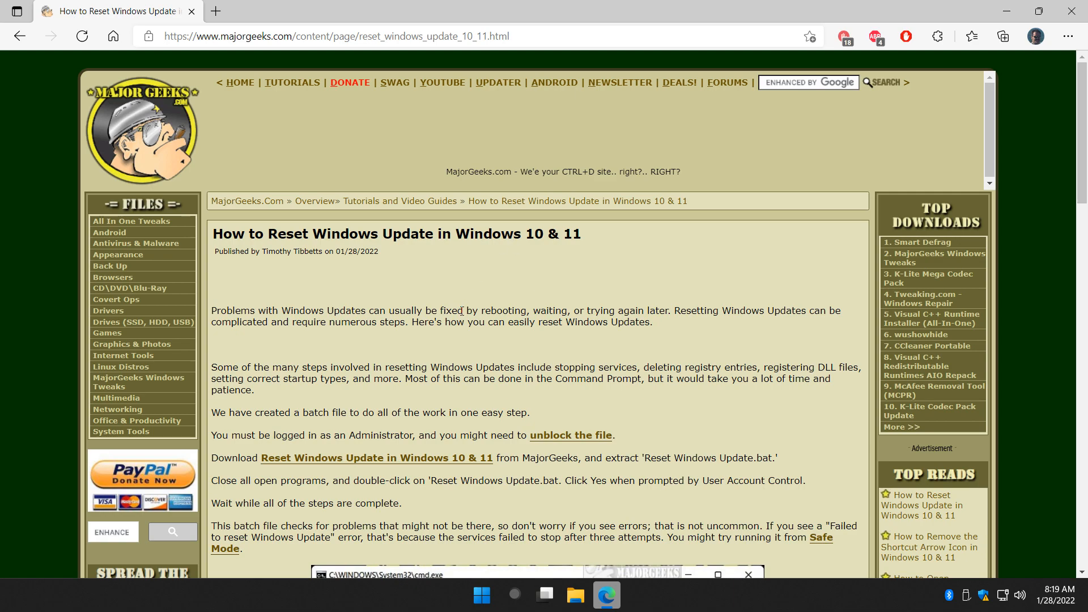
{"action": "mouse_move", "coordinate": [340, 462]}
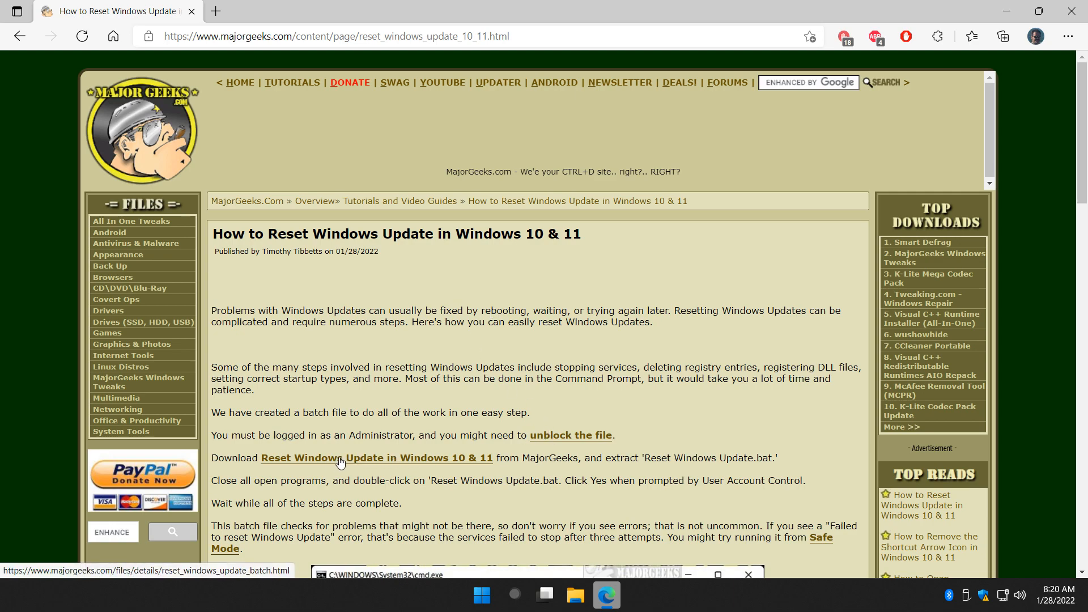
{"action": "mouse_move", "coordinate": [487, 463]}
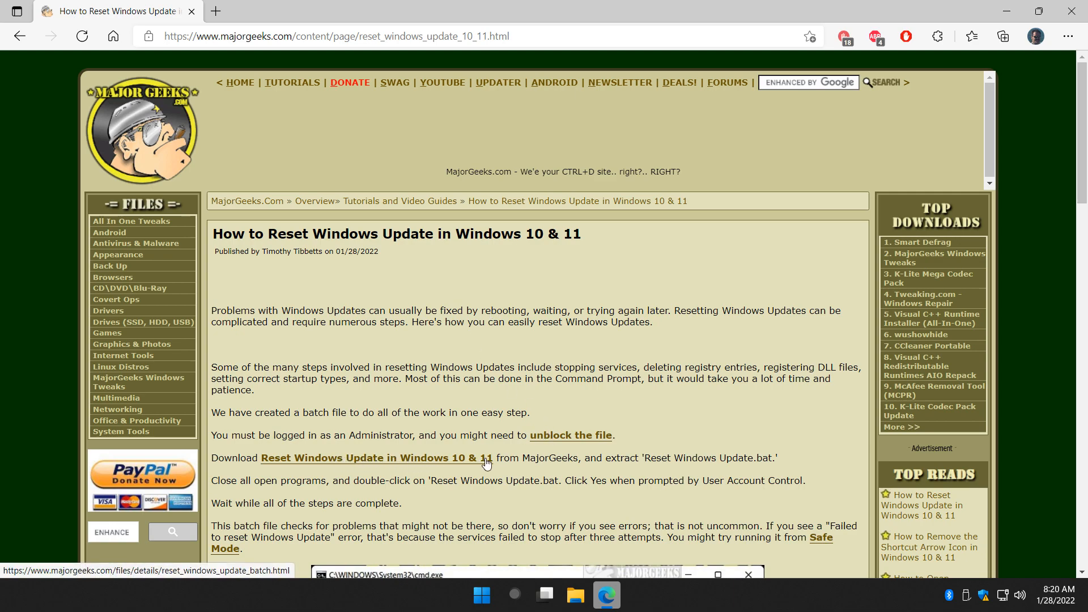
{"action": "left_click", "coordinate": [374, 457]}
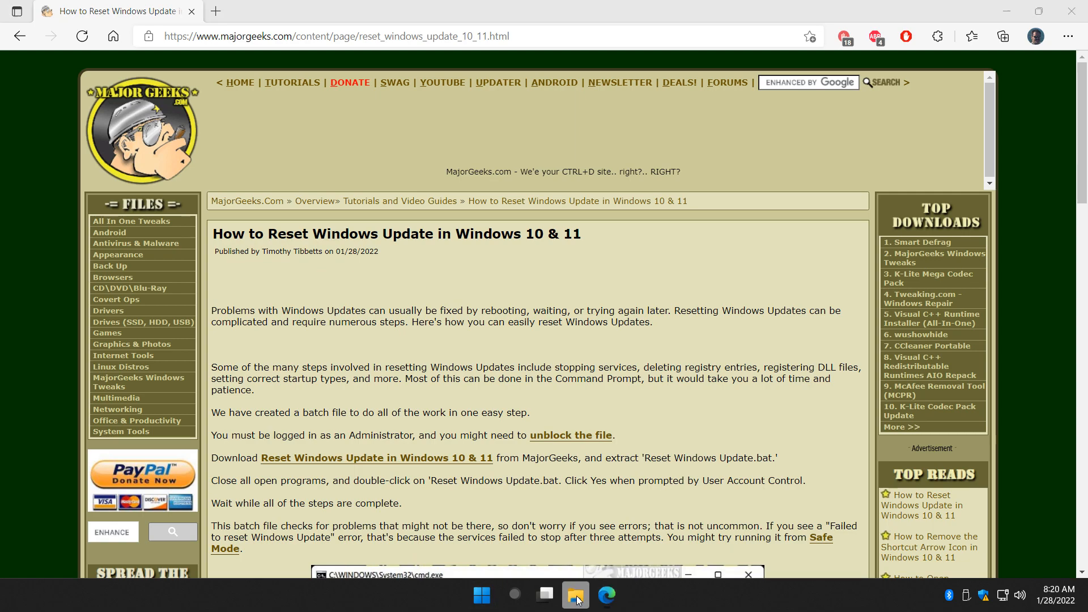
{"action": "left_click", "coordinate": [575, 595]}
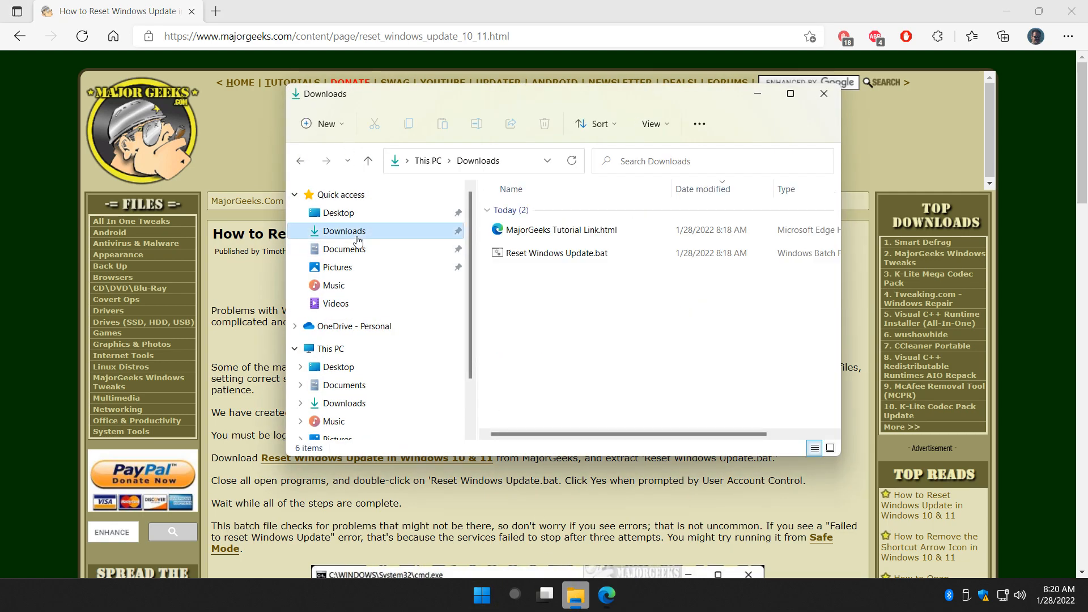
{"action": "left_click", "coordinate": [558, 252]}
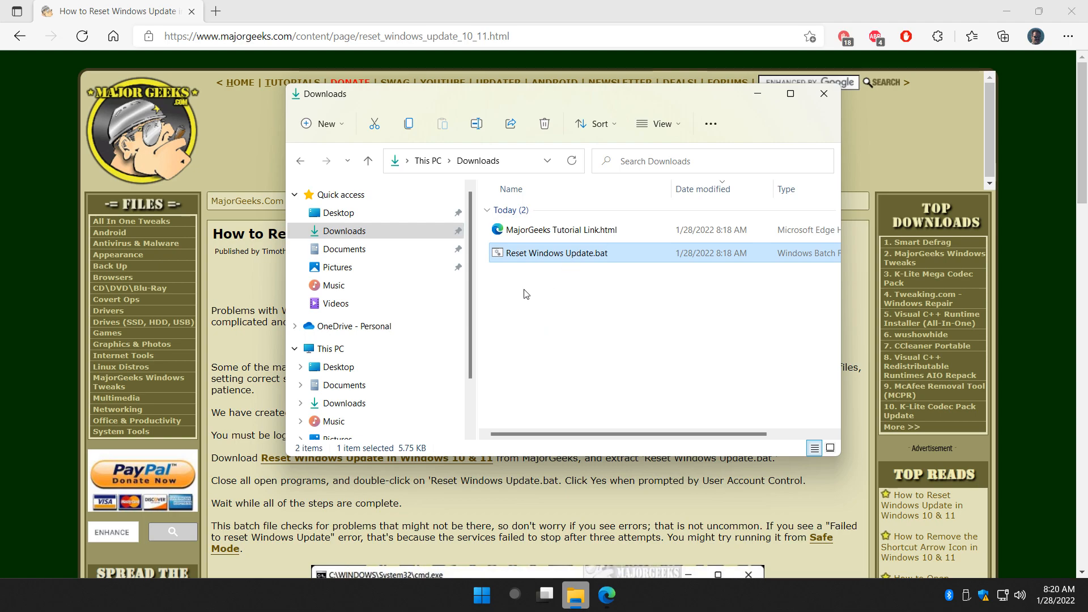
{"action": "mouse_move", "coordinate": [246, 395]}
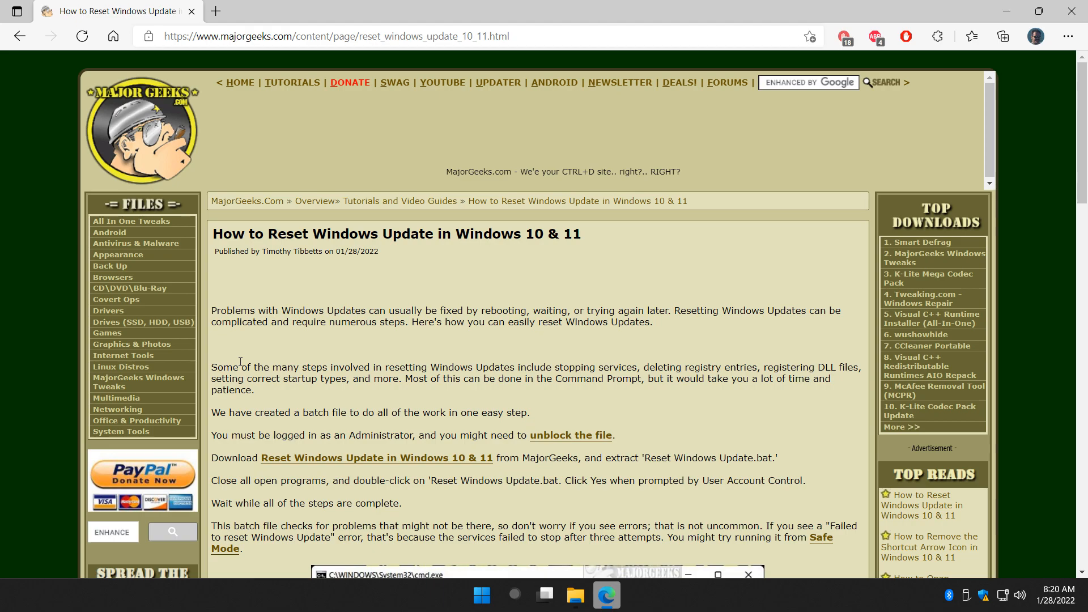
{"action": "scroll", "scroll_direction": "down", "scroll_amount": 3}
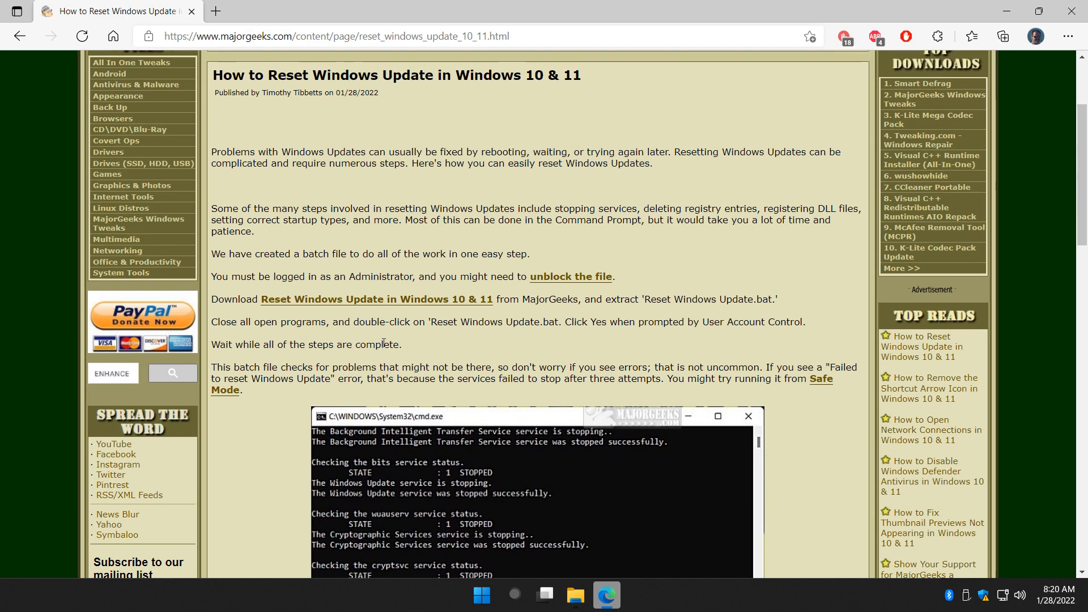
{"action": "scroll", "scroll_direction": "down", "scroll_amount": 3}
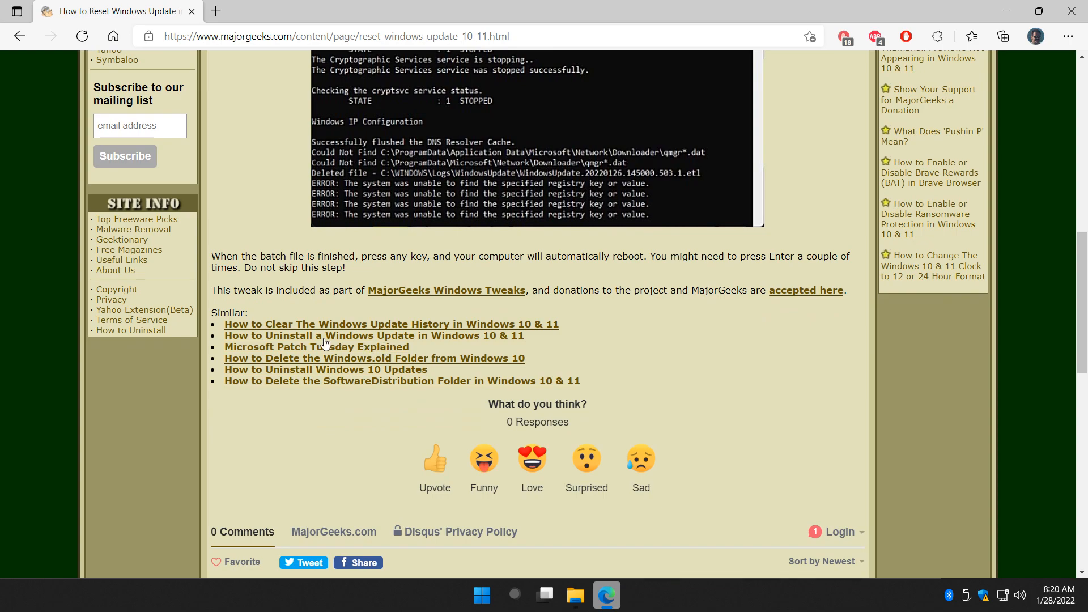
{"action": "mouse_move", "coordinate": [280, 325]}
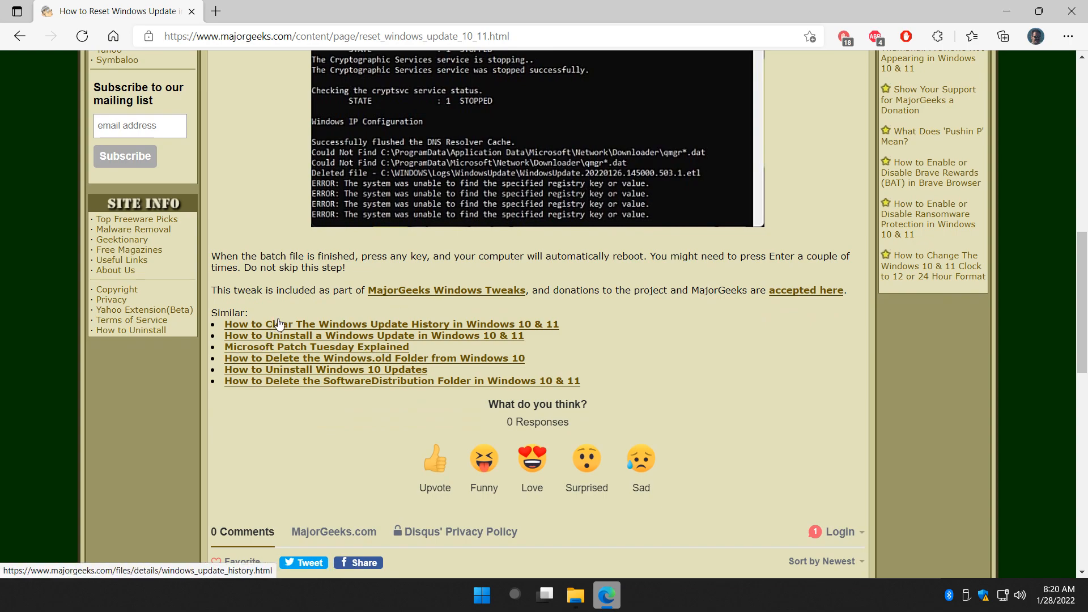
{"action": "mouse_move", "coordinate": [420, 336]}
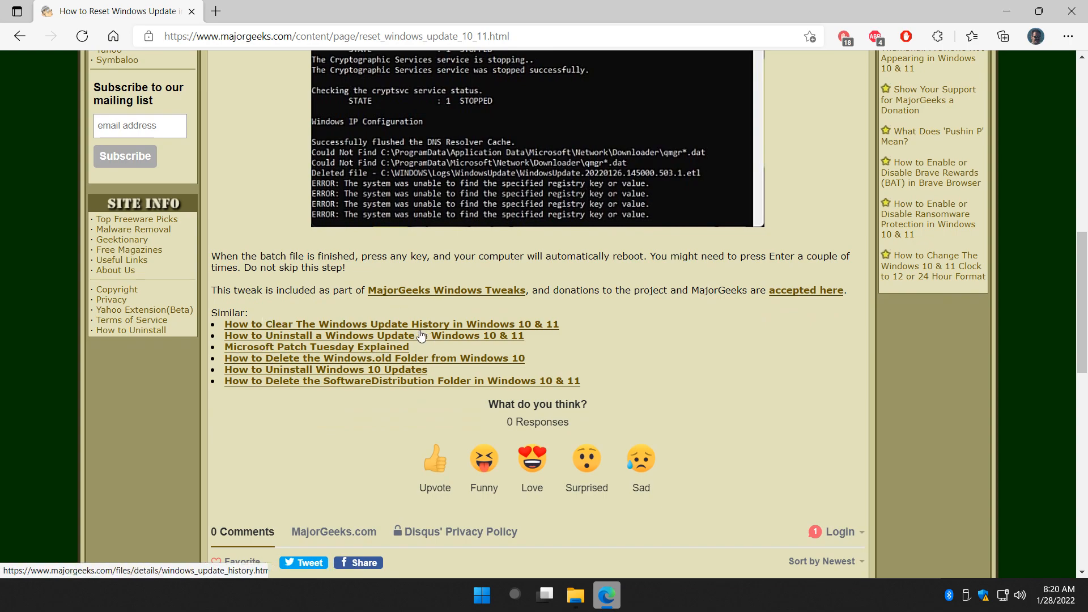
{"action": "mouse_move", "coordinate": [291, 370]}
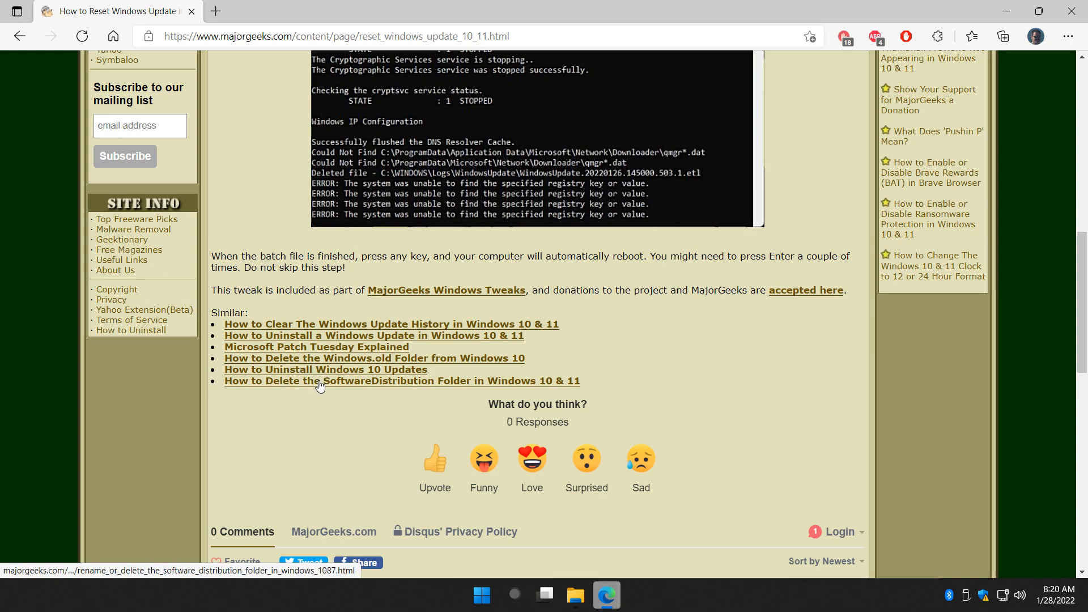
{"action": "mouse_move", "coordinate": [432, 359]}
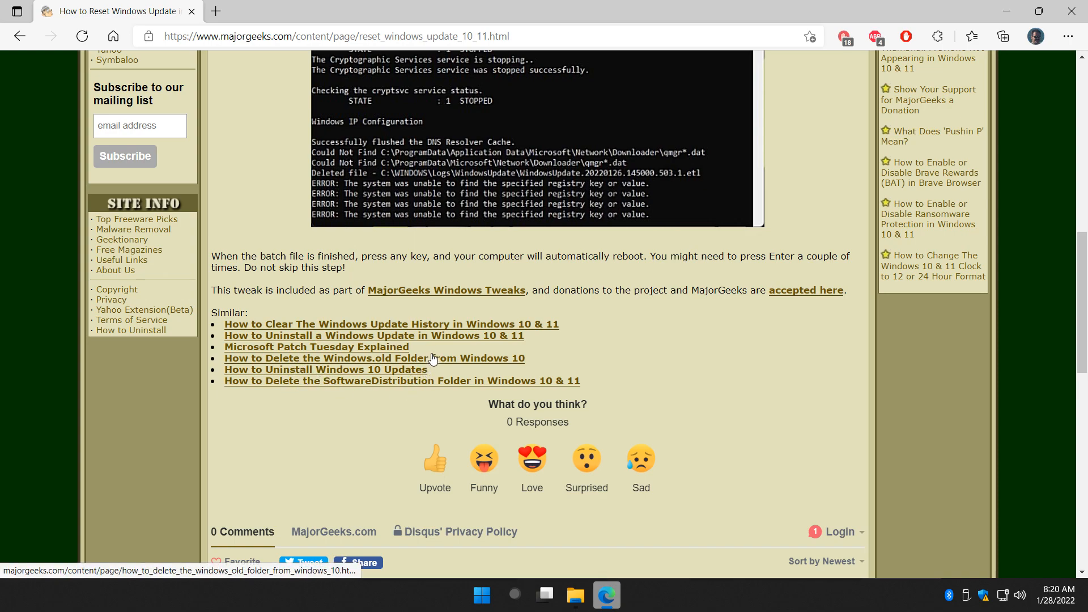
{"action": "scroll", "scroll_direction": "up", "scroll_amount": 3}
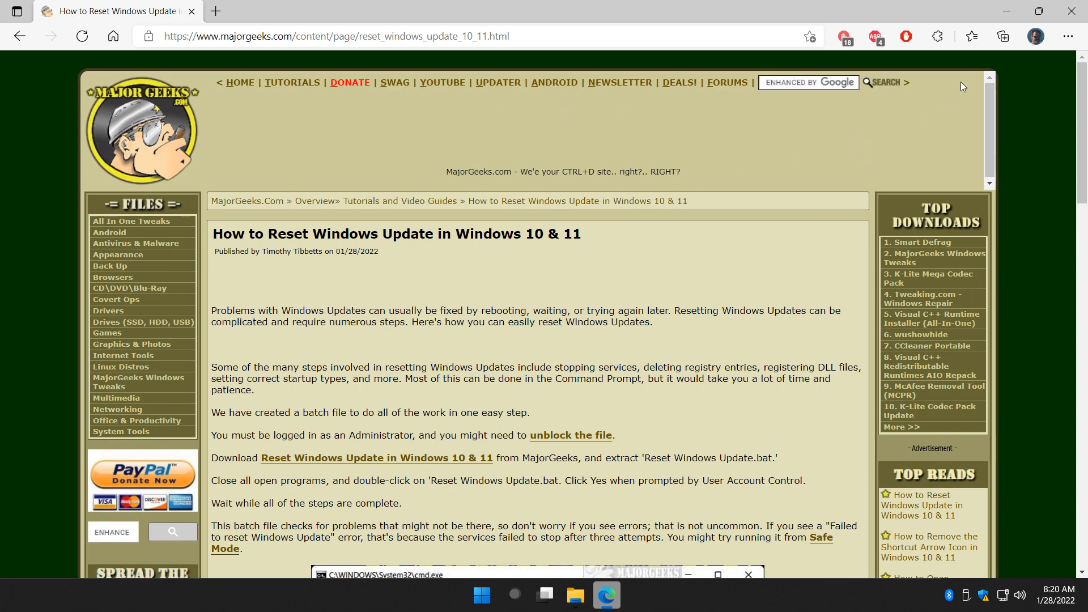
{"action": "scroll", "scroll_direction": "down", "scroll_amount": 3}
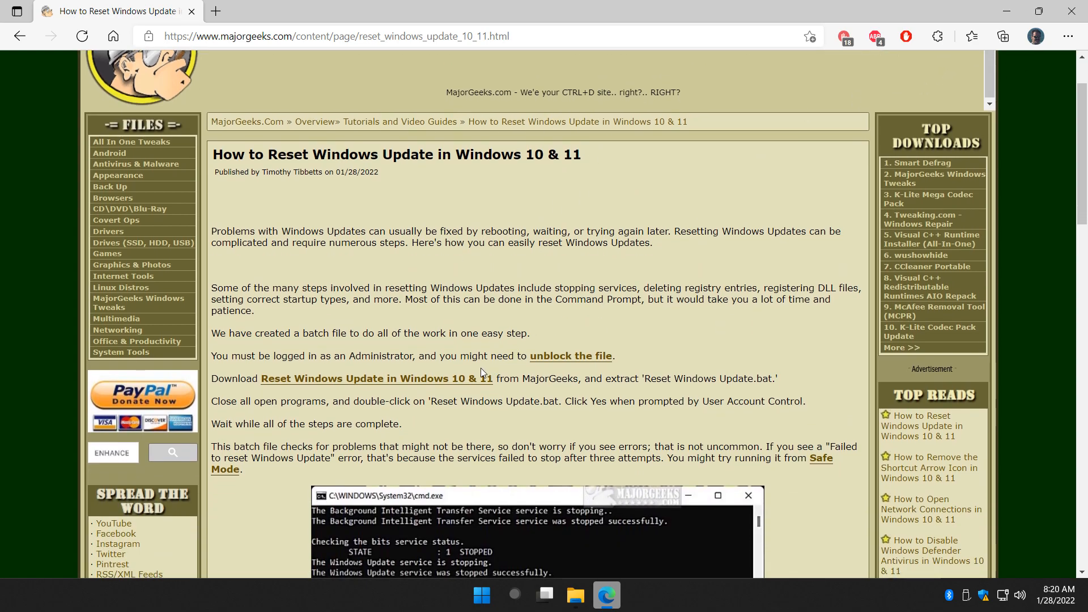
{"action": "mouse_move", "coordinate": [431, 416]}
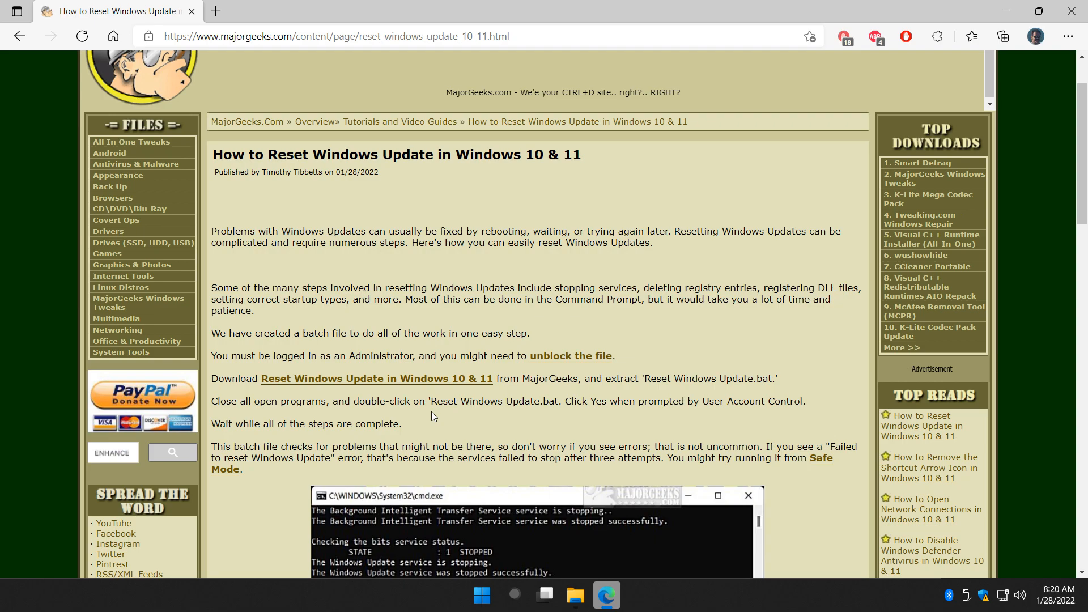
{"action": "mouse_move", "coordinate": [857, 93]}
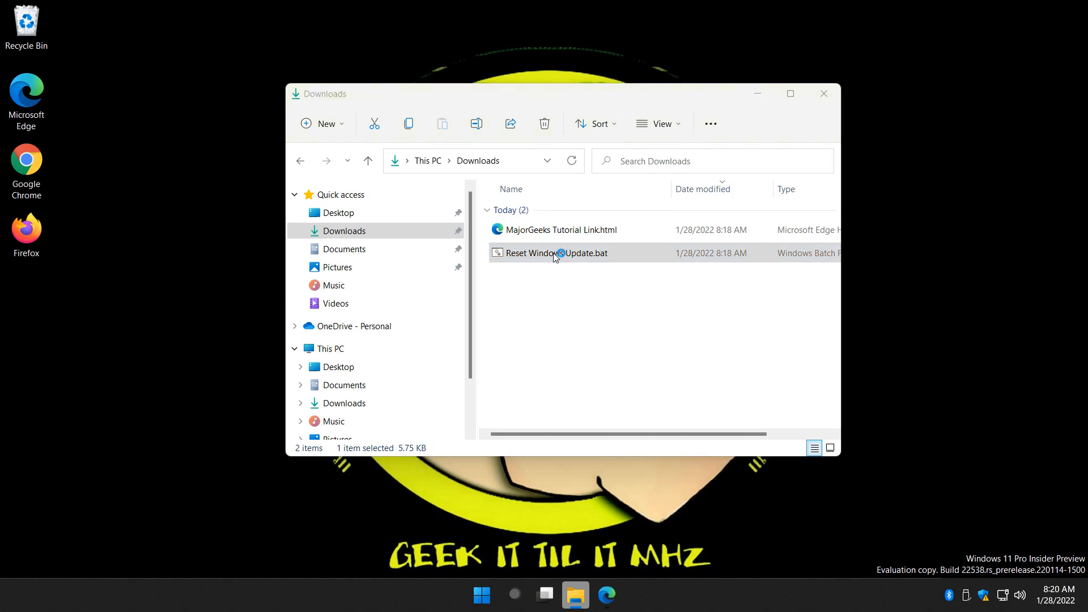
Launch Reset Windows Update.bat past the SmartScreen warning and approve the UAC prompt.
{"action": "double_click", "coordinate": [553, 253]}
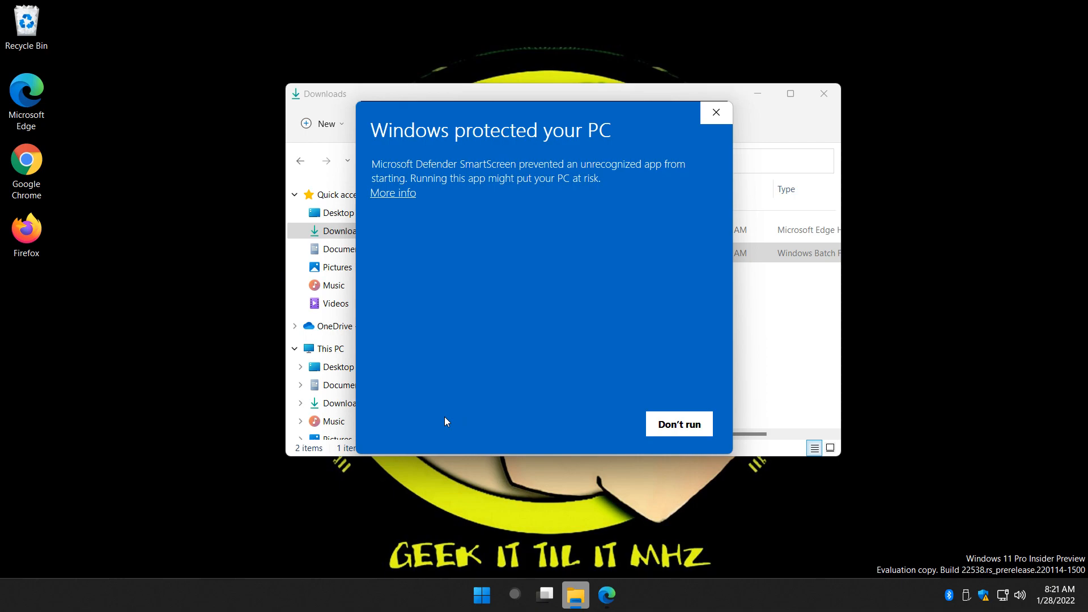
{"action": "mouse_move", "coordinate": [401, 99]}
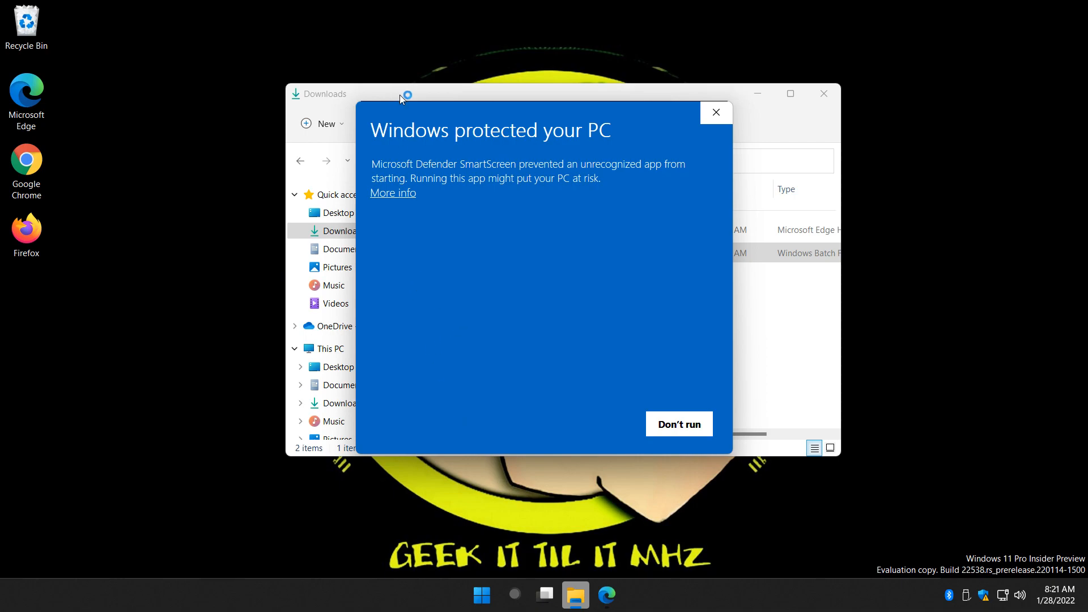
{"action": "left_click", "coordinate": [393, 193]}
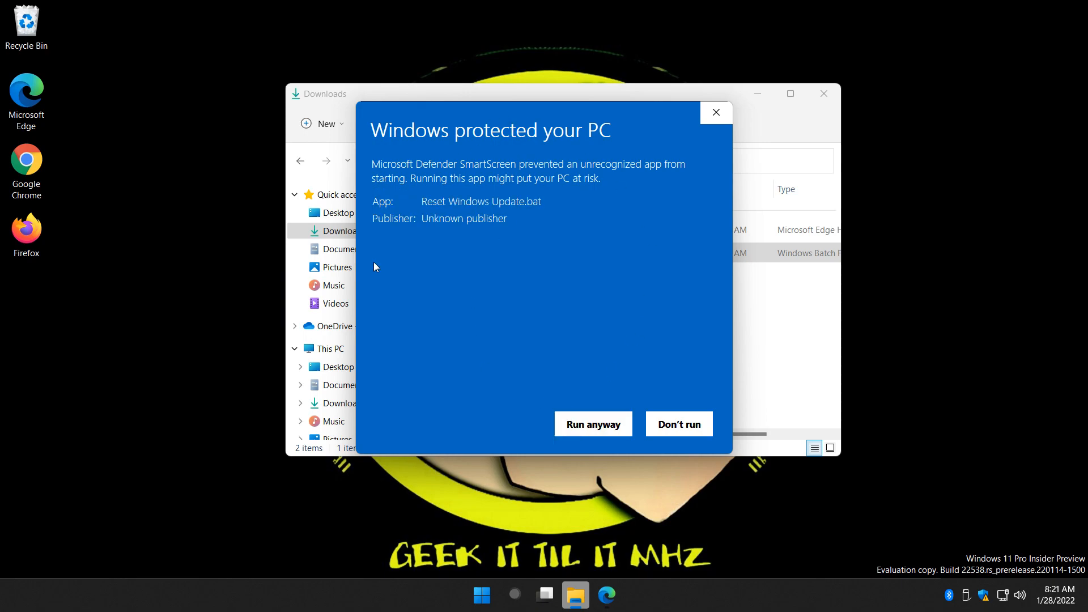
{"action": "mouse_move", "coordinate": [593, 424]}
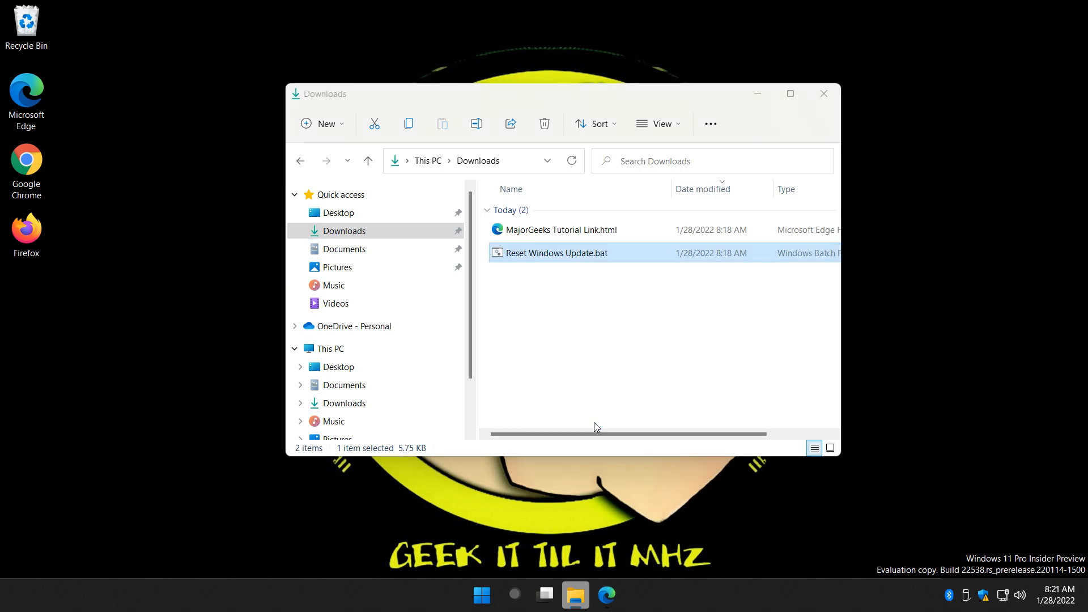
{"action": "double_click", "coordinate": [556, 253]}
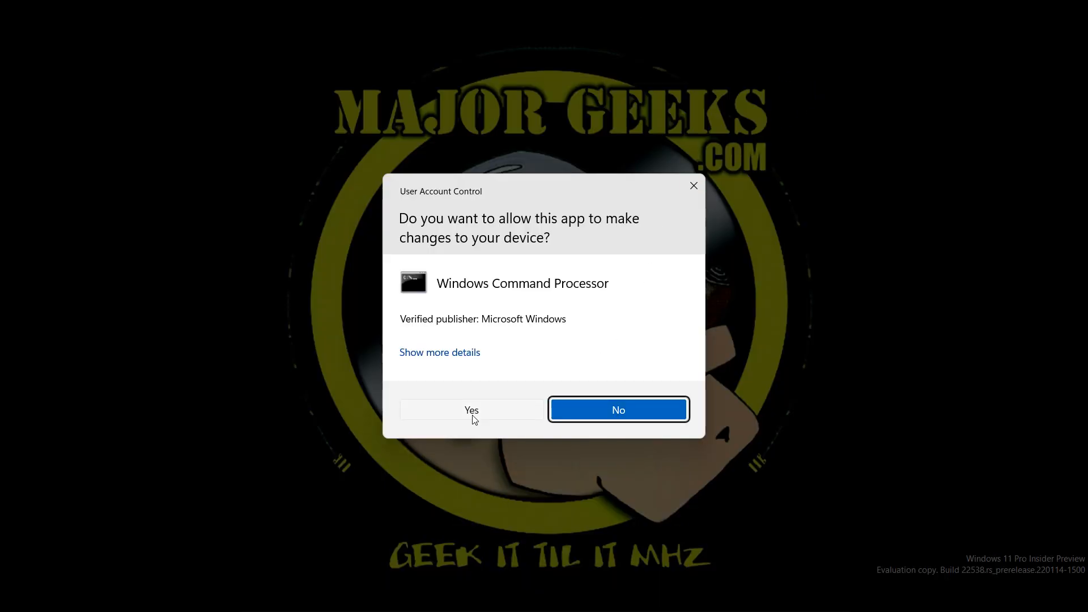
{"action": "left_click", "coordinate": [471, 409]}
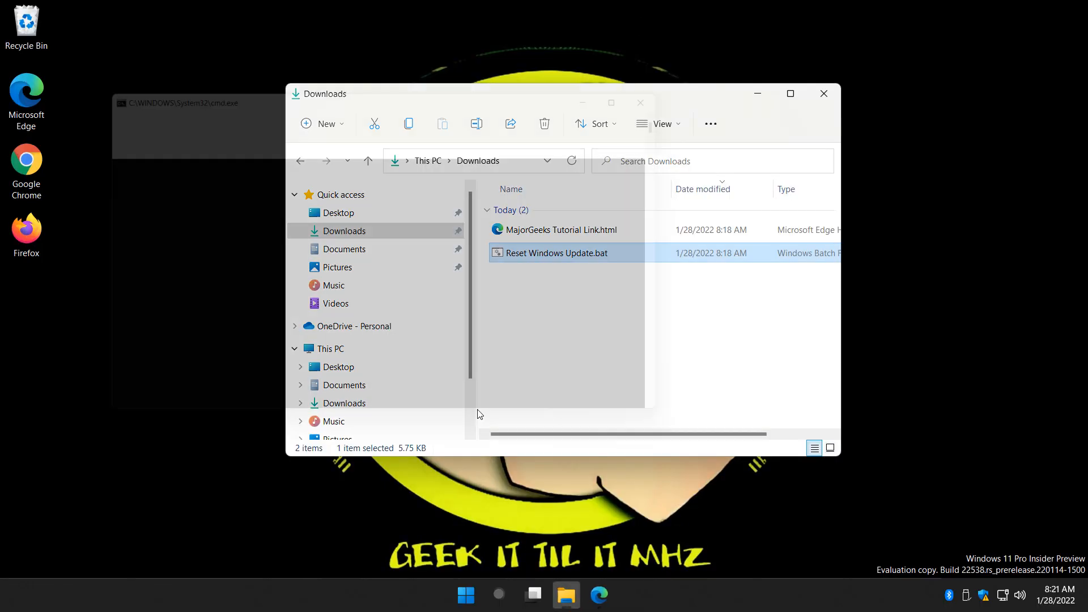
Centre the cmd window, check the MajorGeeks reset guide in Edge, then return to the running script.
{"action": "double_click", "coordinate": [558, 252]}
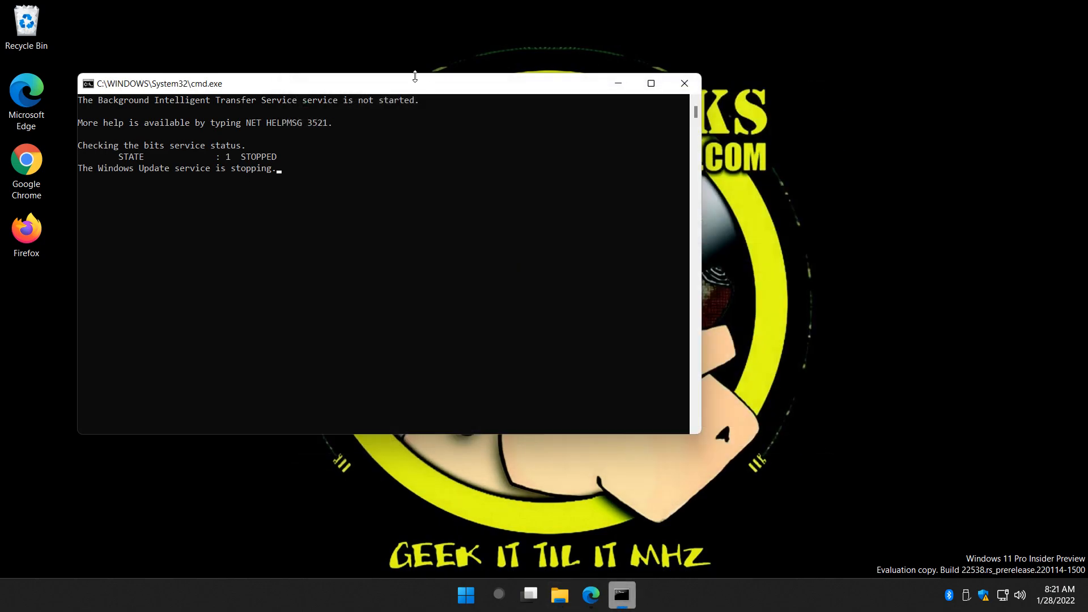
{"action": "left_click_drag", "start_coordinate": [387, 83], "coordinate": [507, 99]}
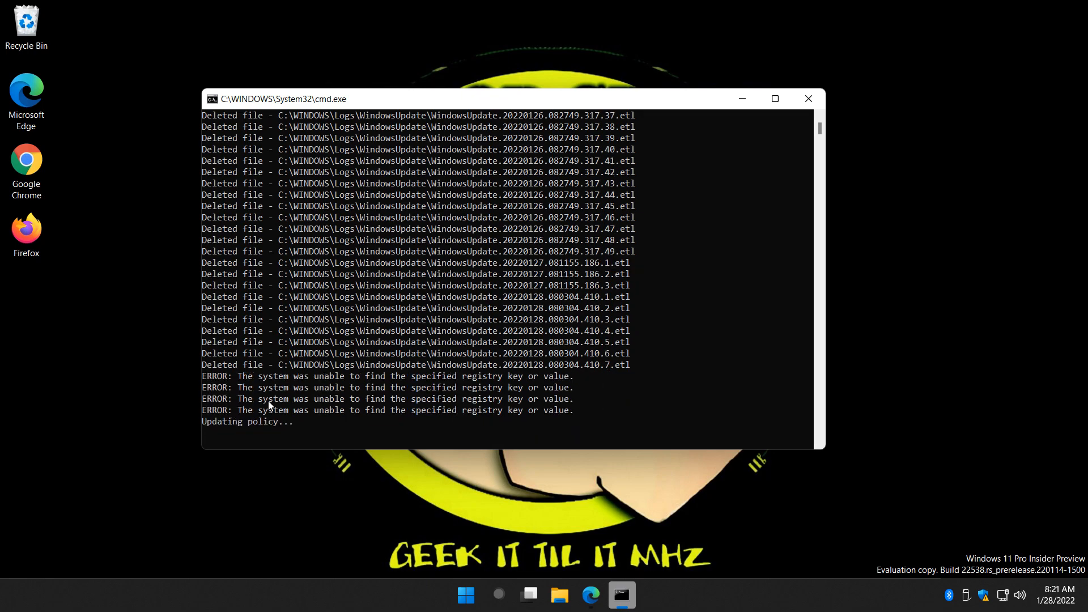
{"action": "mouse_move", "coordinate": [313, 394]}
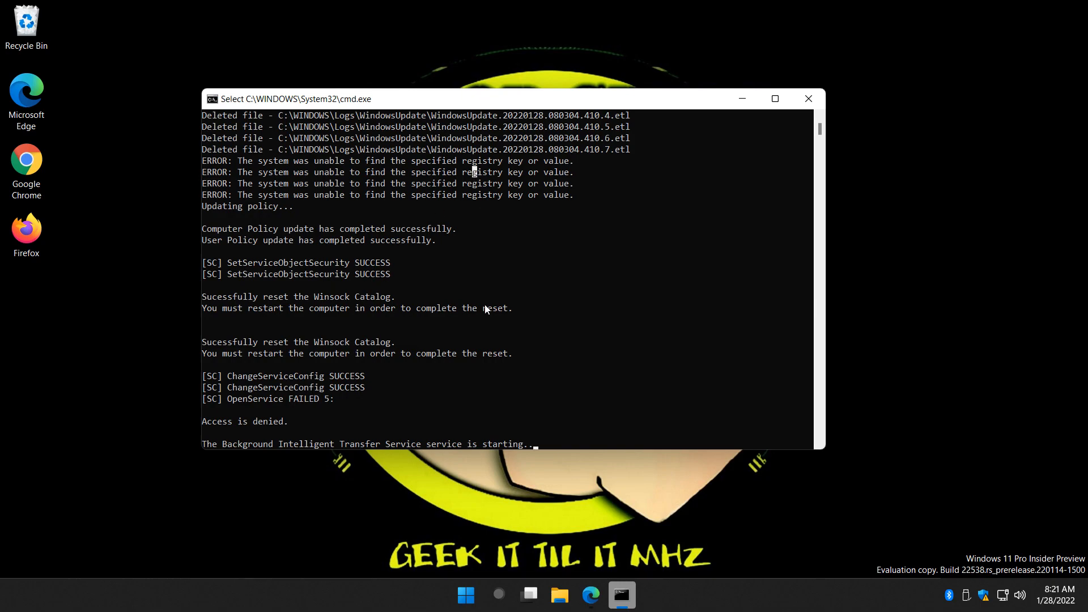
{"action": "mouse_move", "coordinate": [222, 437]}
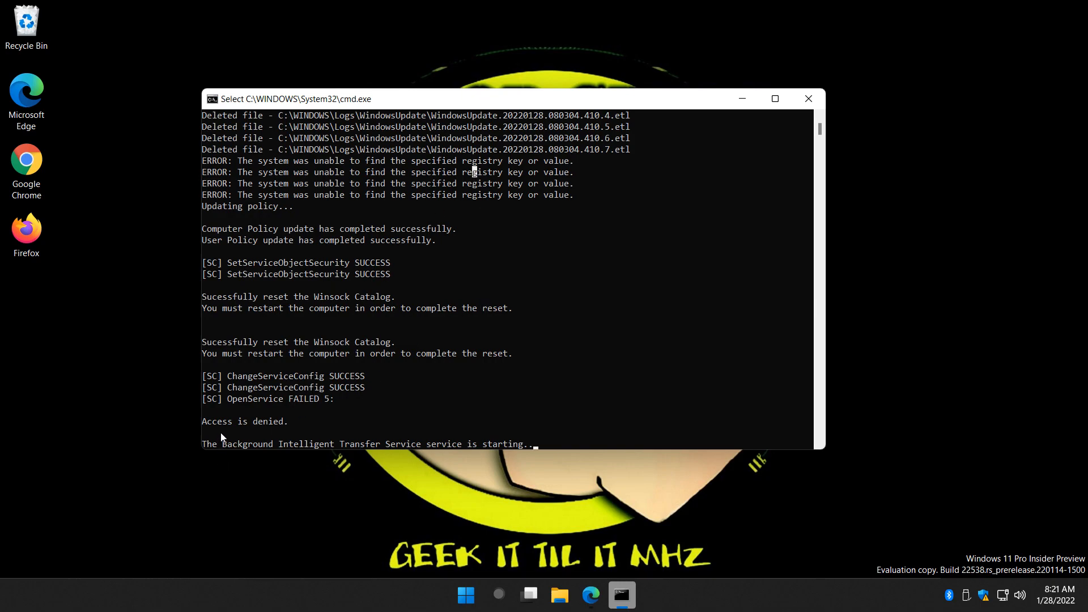
{"action": "mouse_move", "coordinate": [435, 367]}
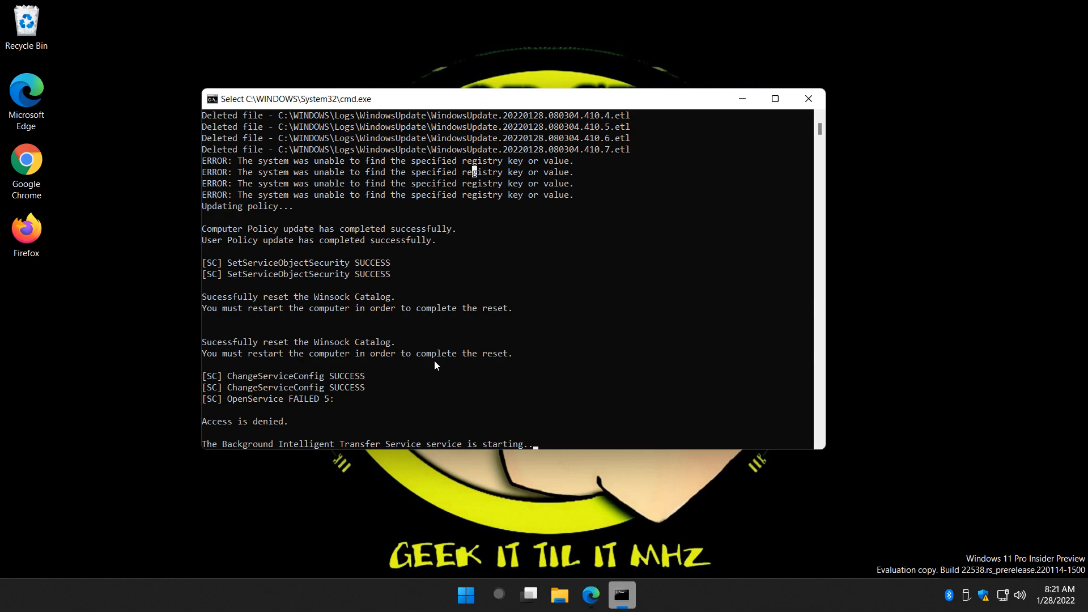
{"action": "mouse_move", "coordinate": [291, 309]}
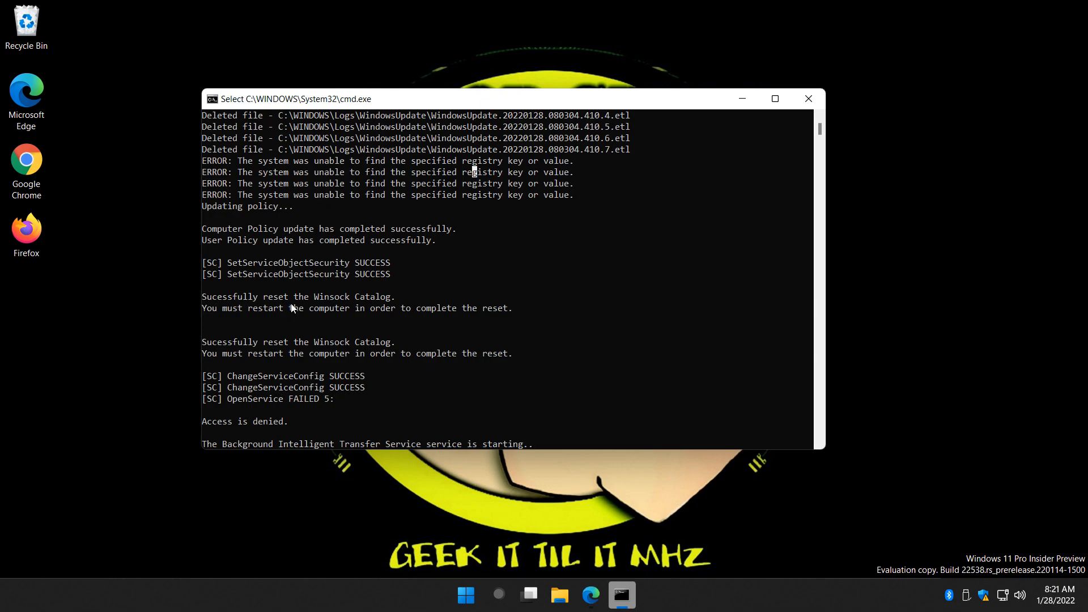
{"action": "mouse_move", "coordinate": [370, 273]}
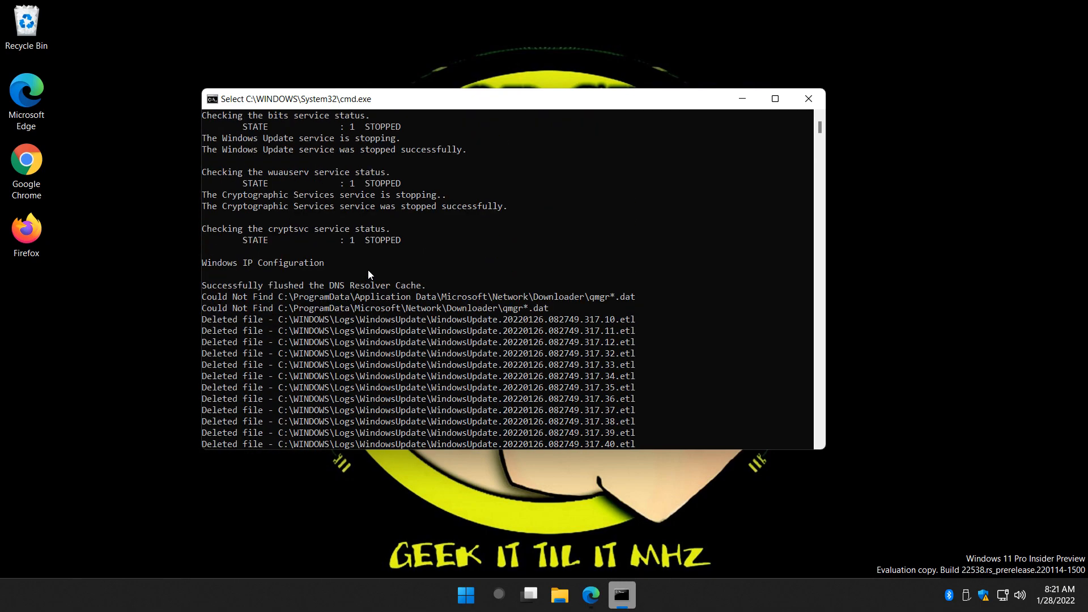
{"action": "mouse_move", "coordinate": [357, 276]}
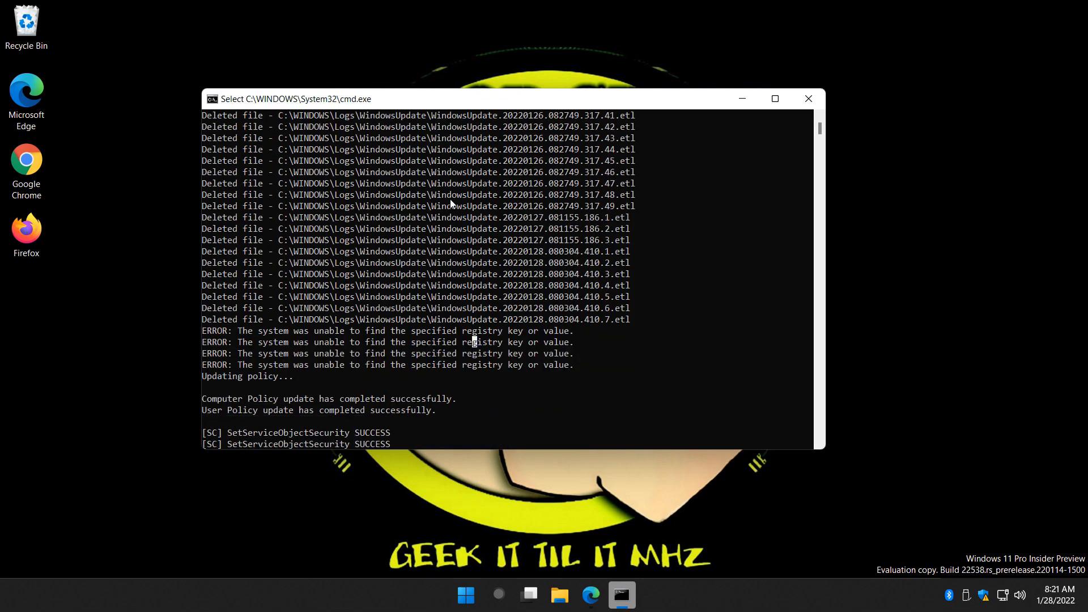
{"action": "mouse_move", "coordinate": [327, 356]}
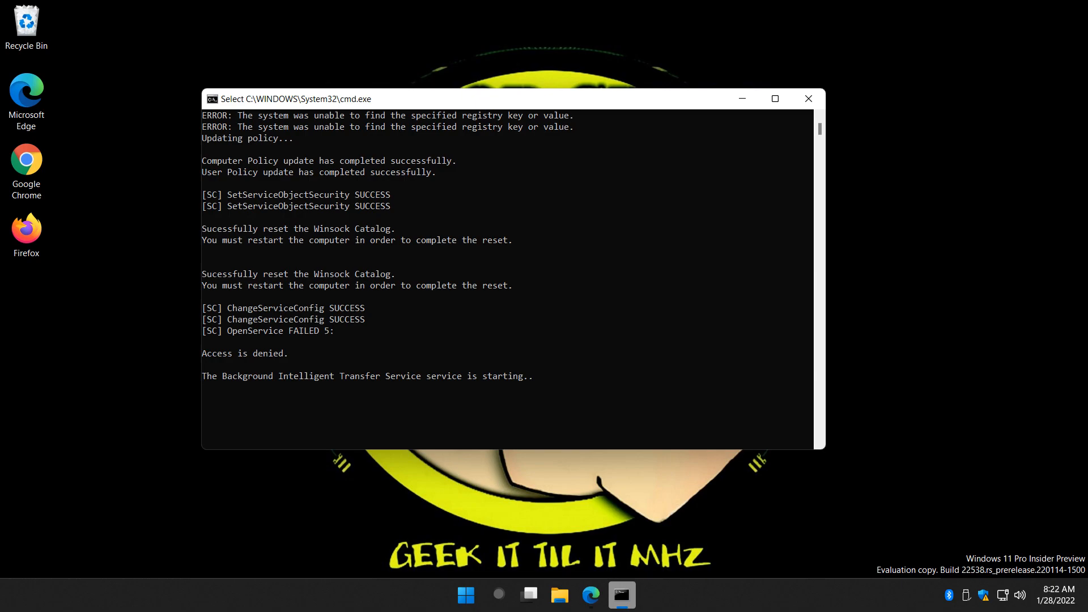
{"action": "mouse_move", "coordinate": [147, 339]}
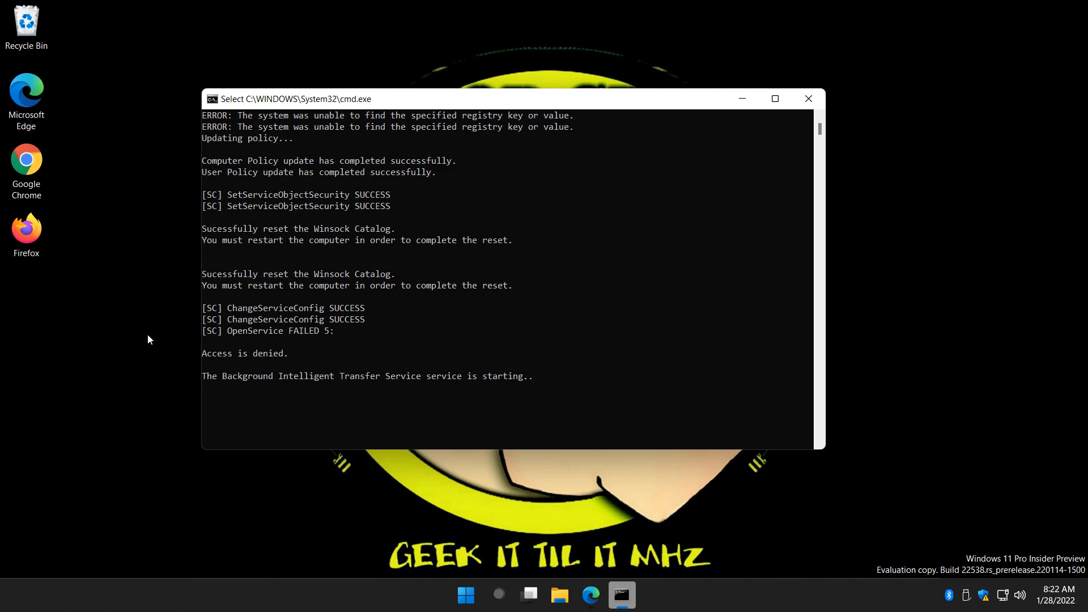
{"action": "mouse_move", "coordinate": [771, 270]}
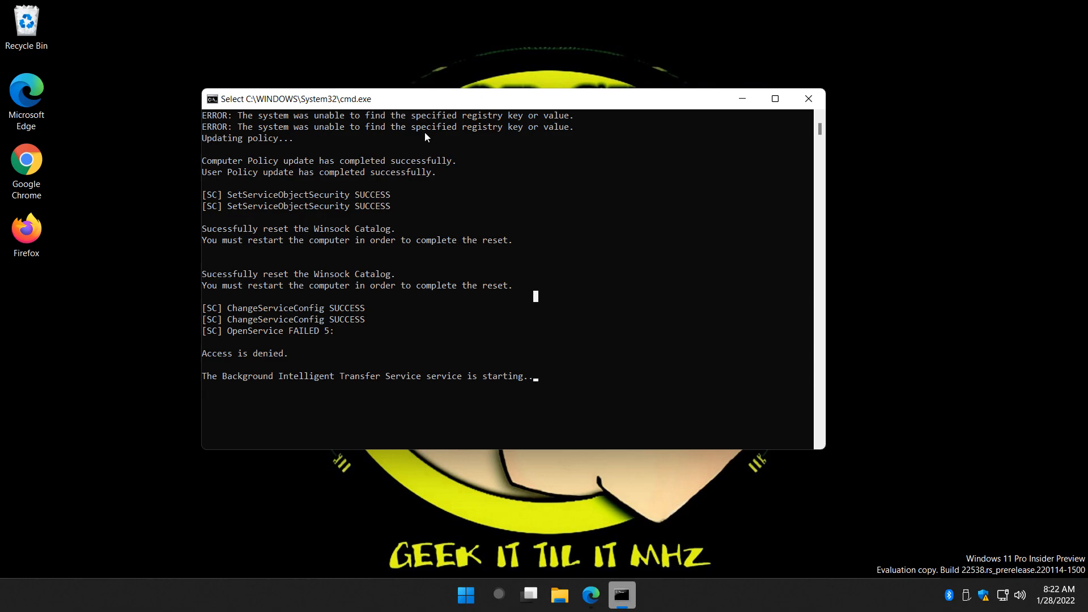
{"action": "mouse_move", "coordinate": [497, 595]}
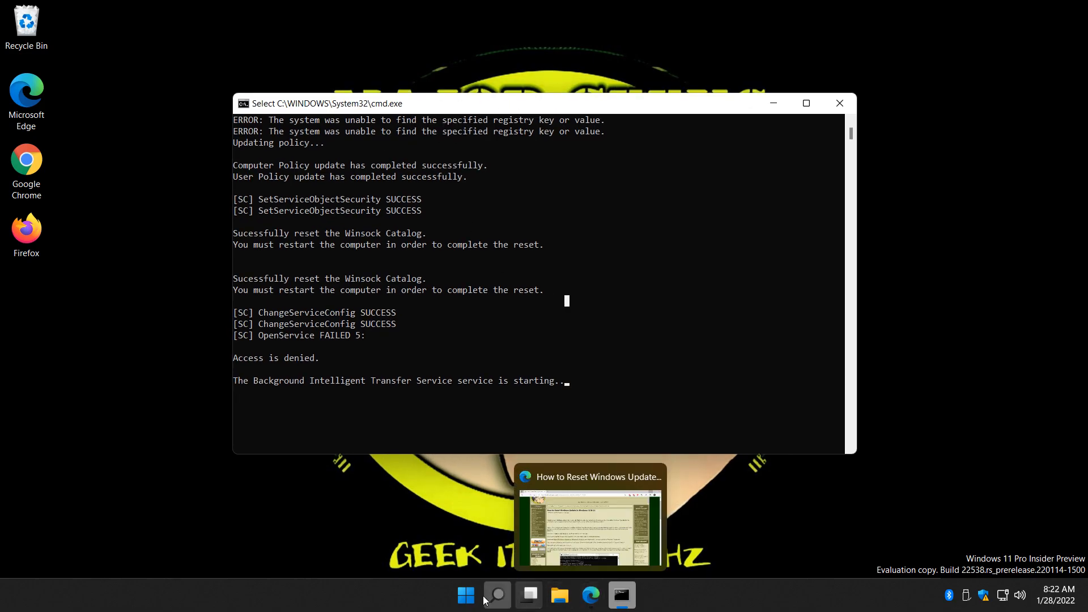
{"action": "left_click", "coordinate": [589, 514]}
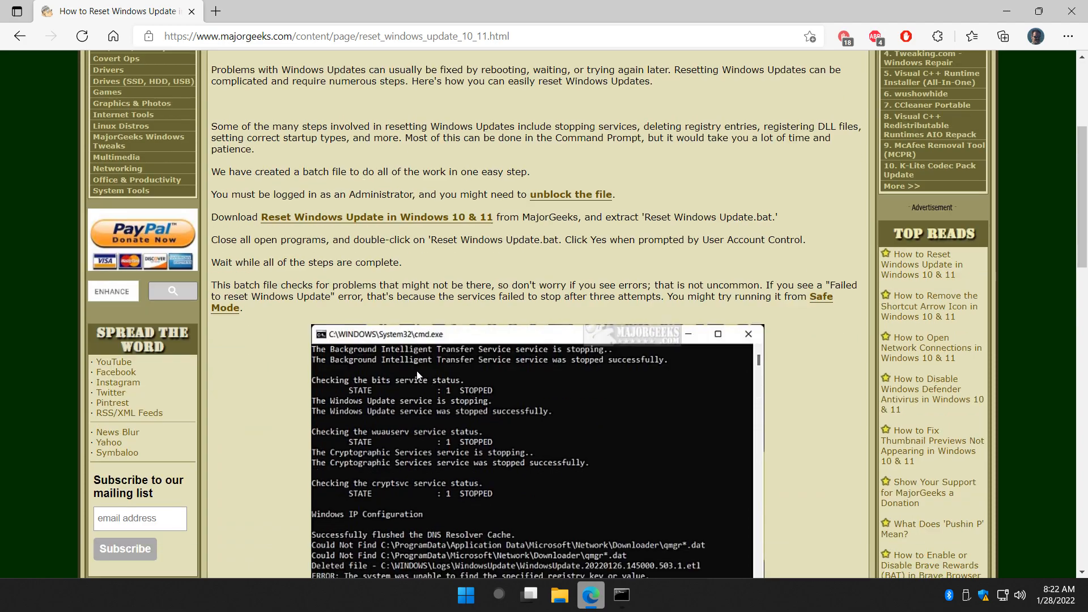
{"action": "scroll", "scroll_direction": "down", "scroll_amount": 3}
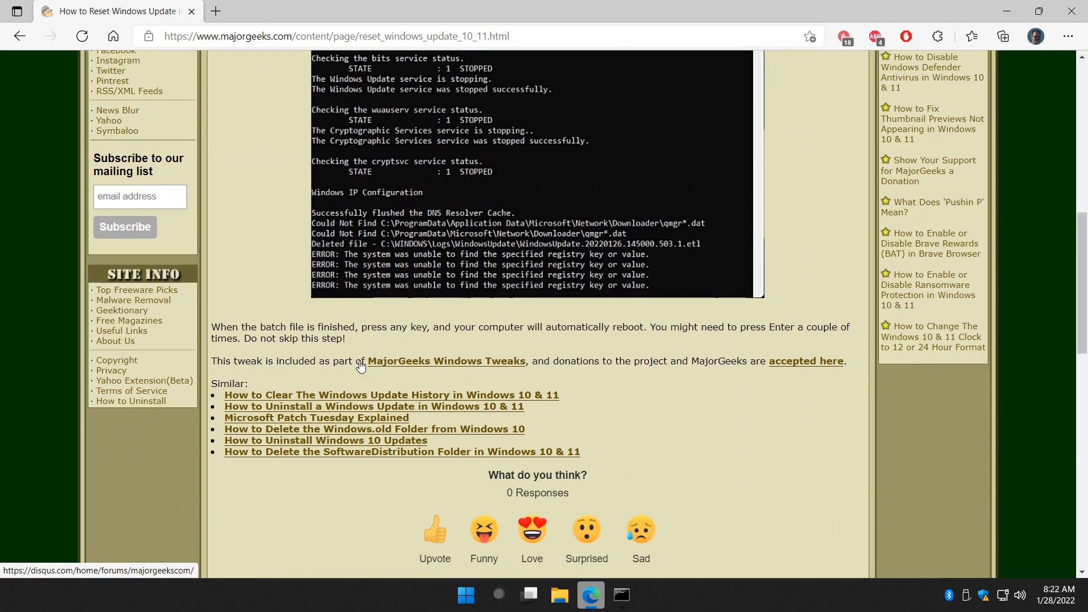
{"action": "scroll", "scroll_direction": "up", "scroll_amount": 3}
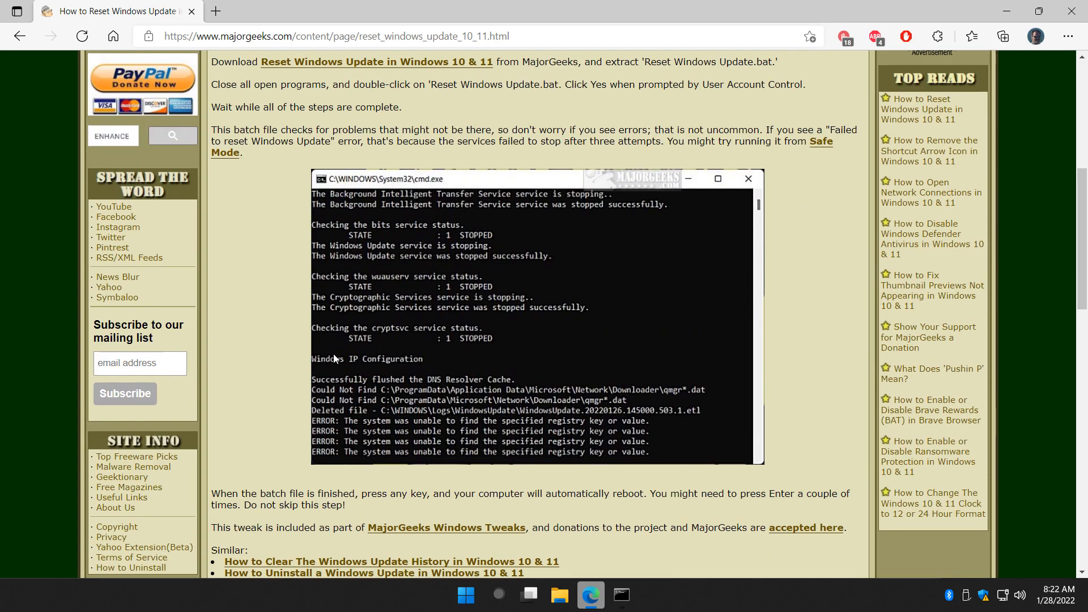
{"action": "left_click", "coordinate": [620, 595]}
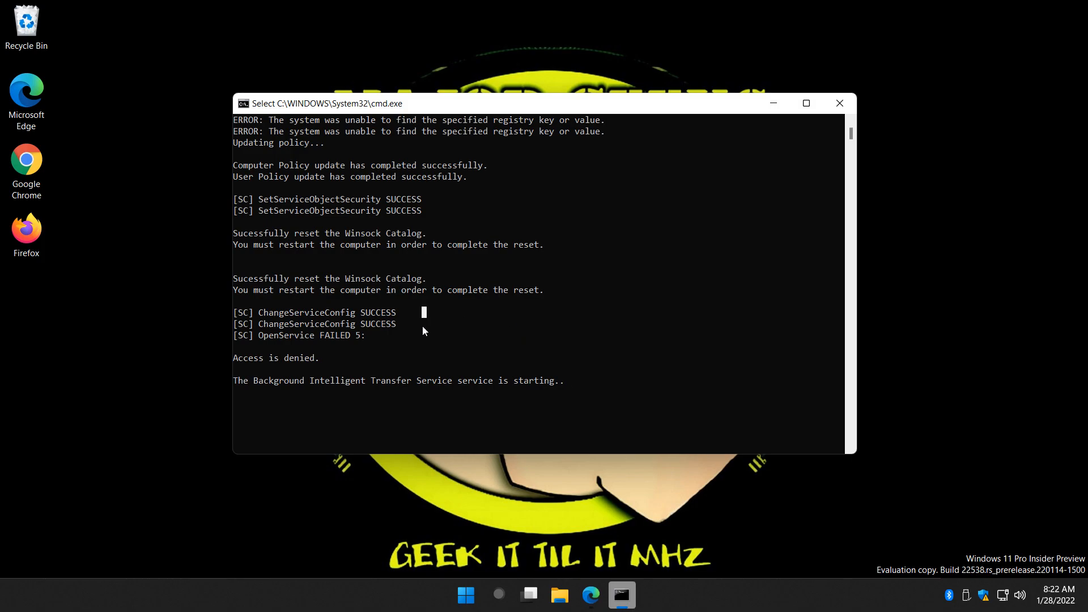
{"action": "mouse_move", "coordinate": [426, 326]}
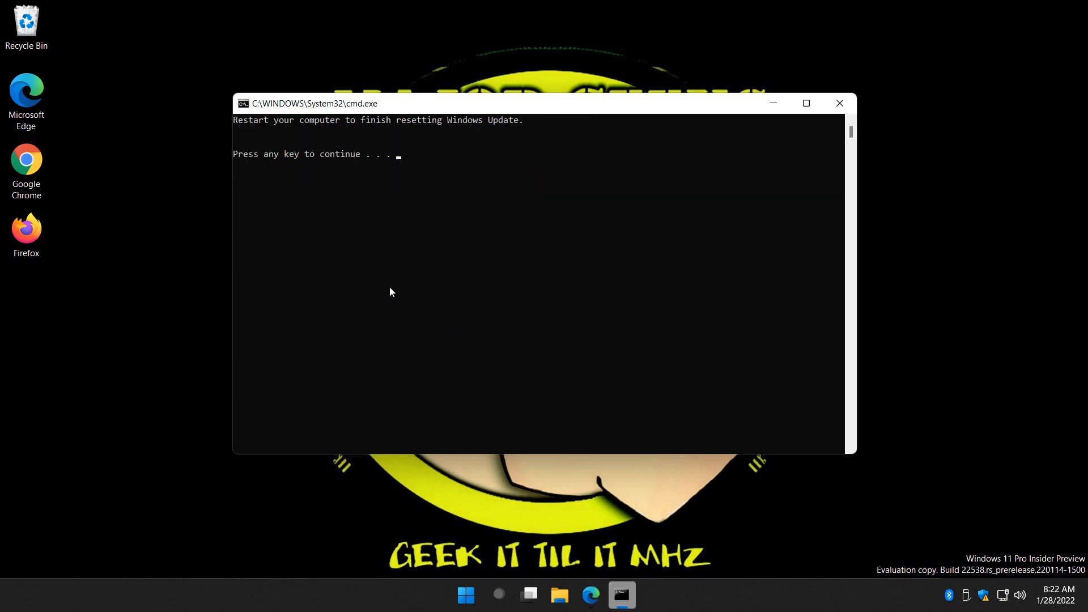
{"action": "mouse_move", "coordinate": [128, 356]}
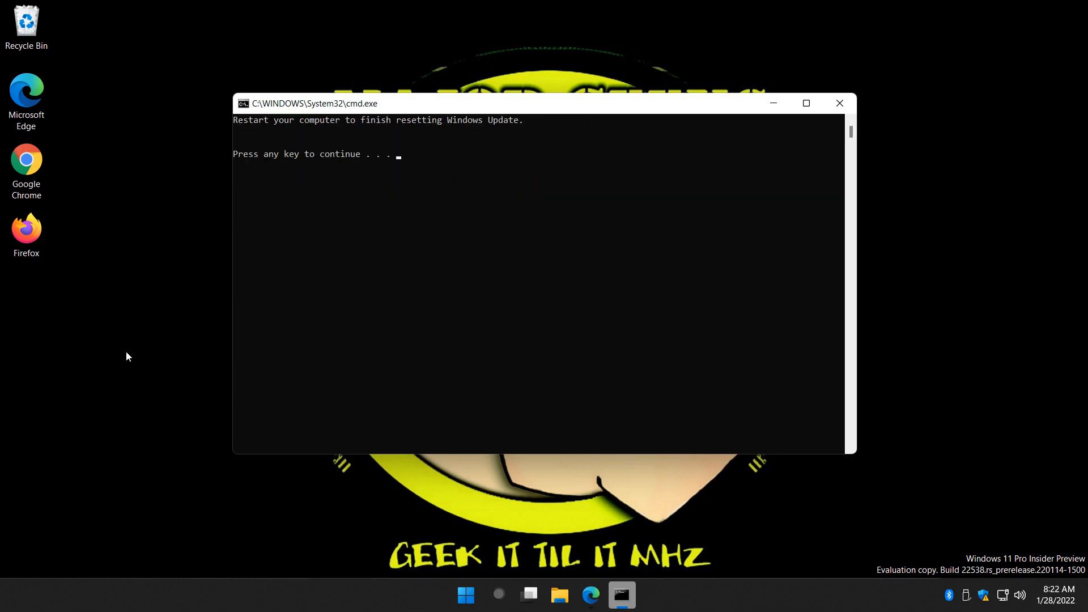
Focus the finished reset script's command window at its restart prompt.
{"action": "left_click", "coordinate": [542, 249]}
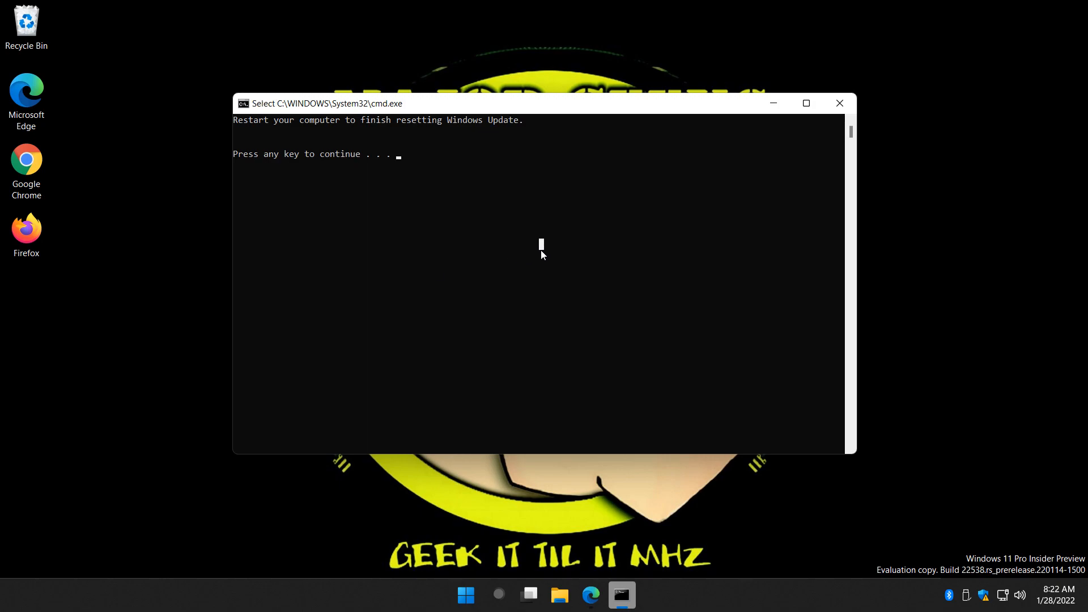
{"action": "mouse_move", "coordinate": [518, 249]}
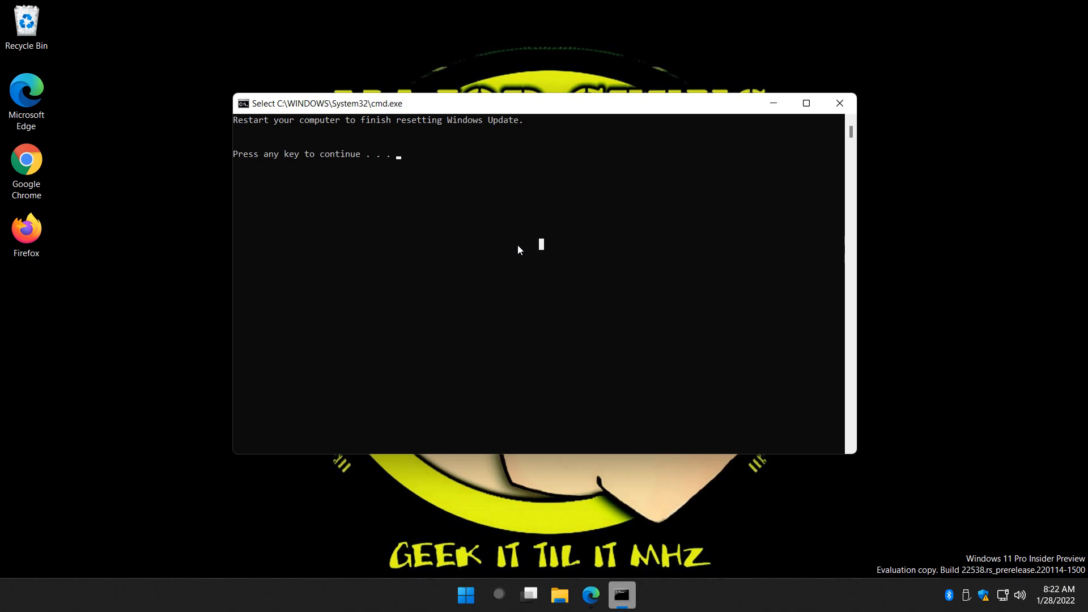
{"action": "mouse_move", "coordinate": [346, 153]}
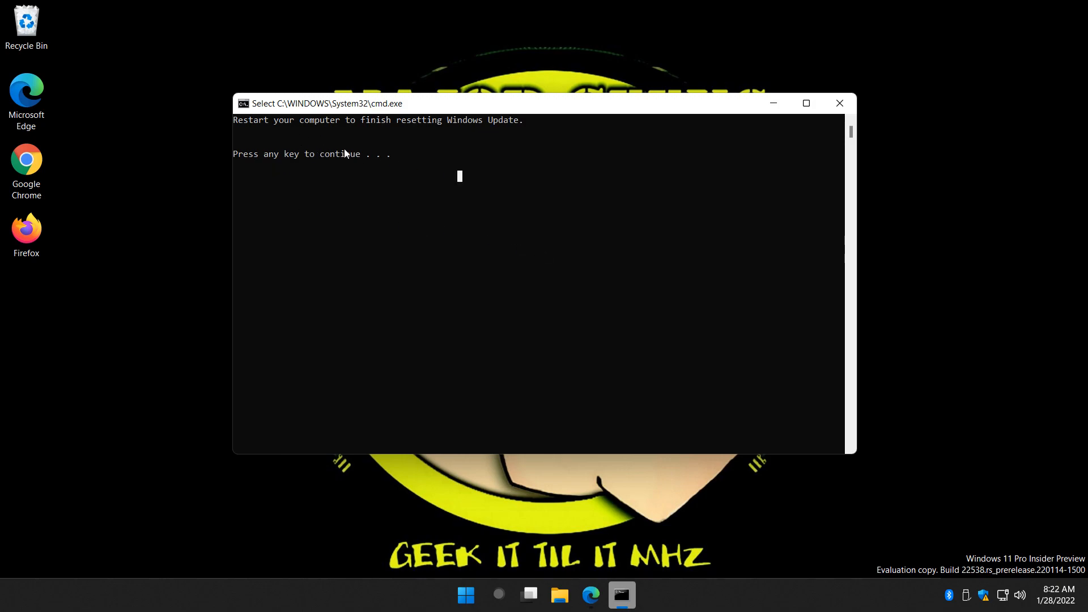
{"action": "mouse_move", "coordinate": [475, 189]}
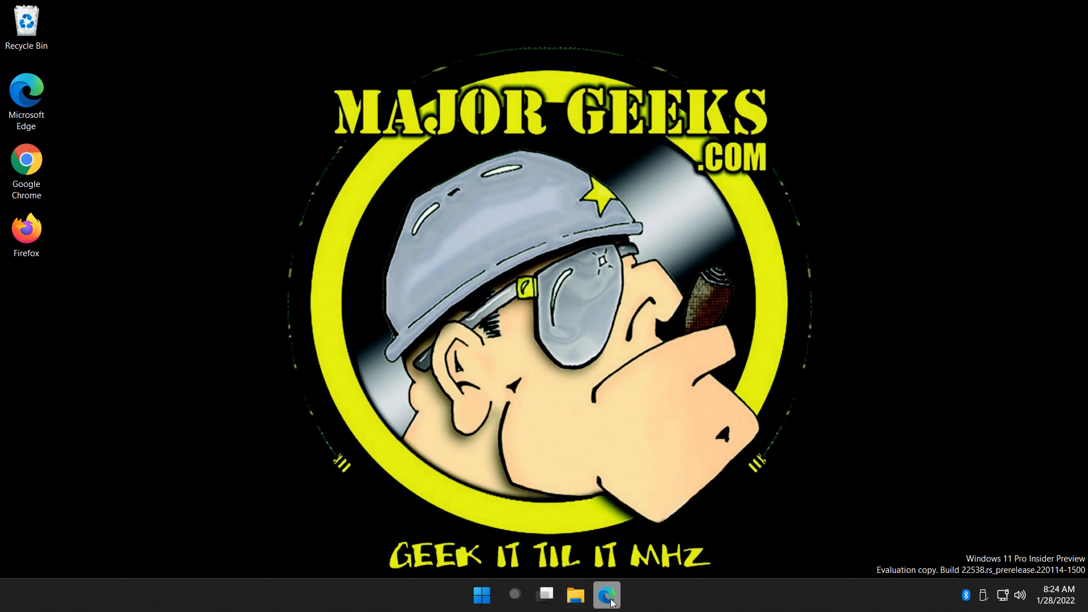
Search Windows for 'trou' to surface the Troubleshoot settings best match.
{"action": "left_click", "coordinate": [482, 595]}
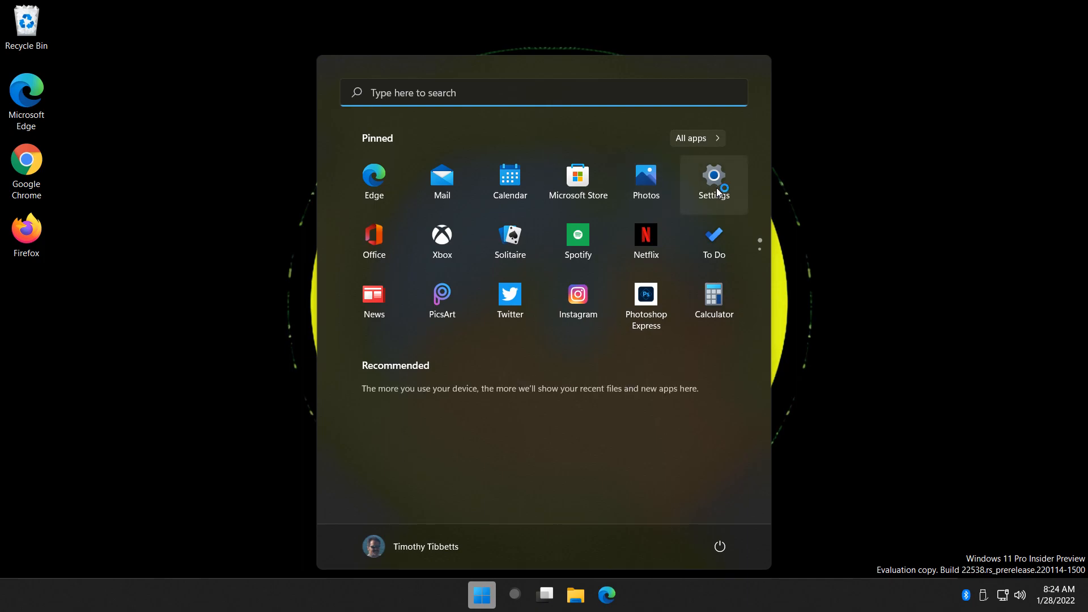
{"action": "mouse_move", "coordinate": [434, 92]}
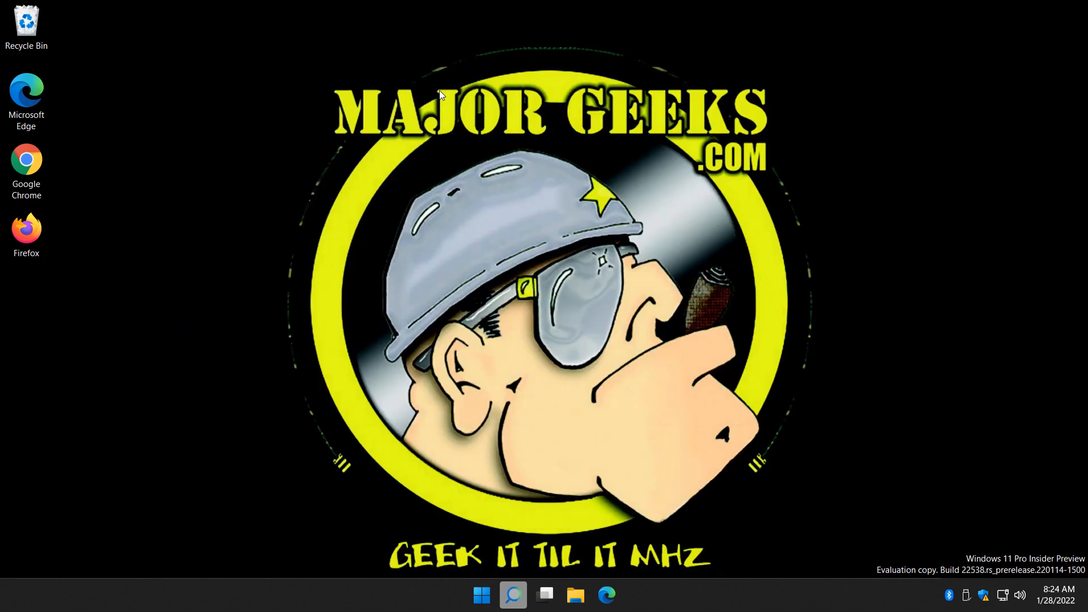
{"action": "left_click", "coordinate": [513, 595]}
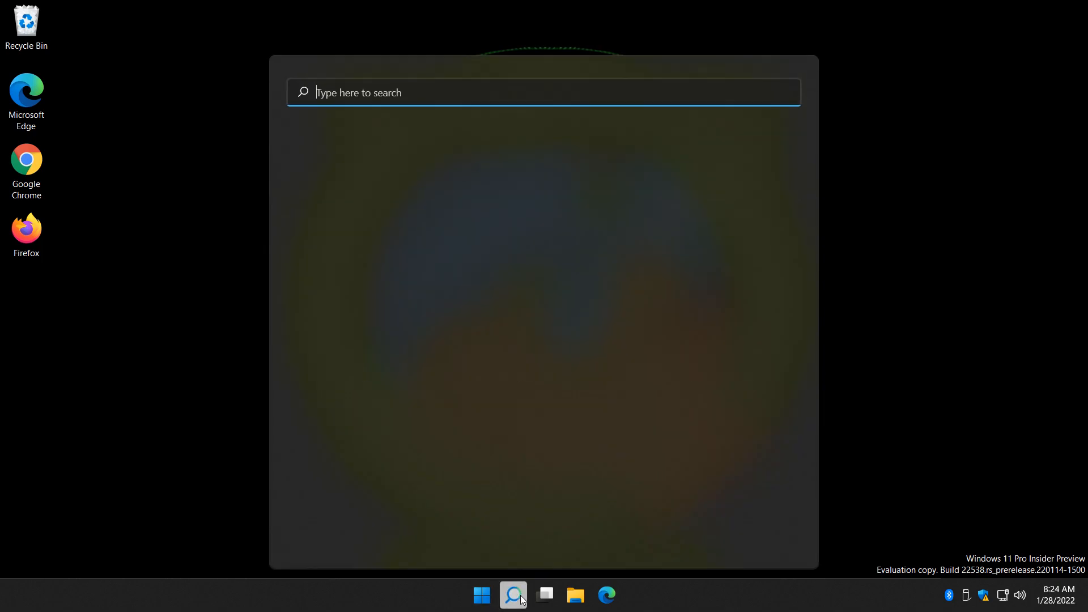
{"action": "type", "text": "troubleshoot"}
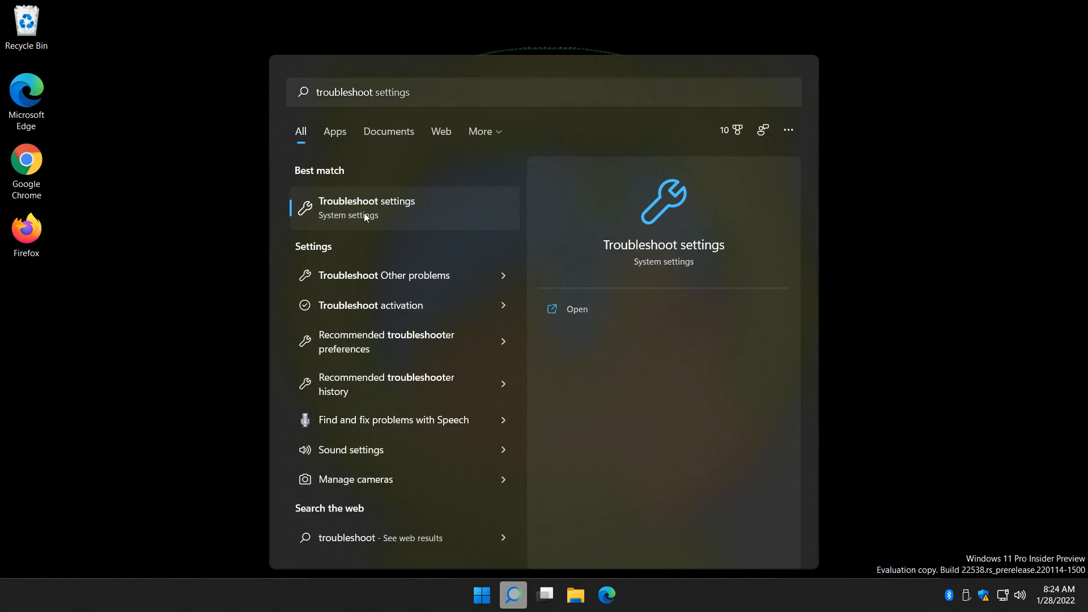
{"action": "mouse_move", "coordinate": [396, 212]}
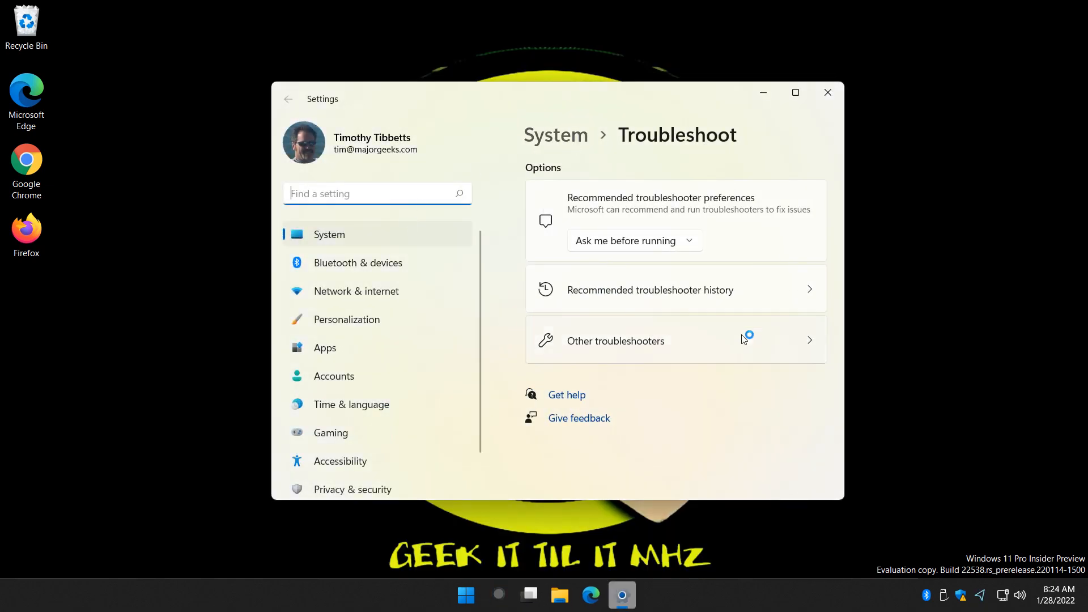
{"action": "mouse_move", "coordinate": [641, 349]}
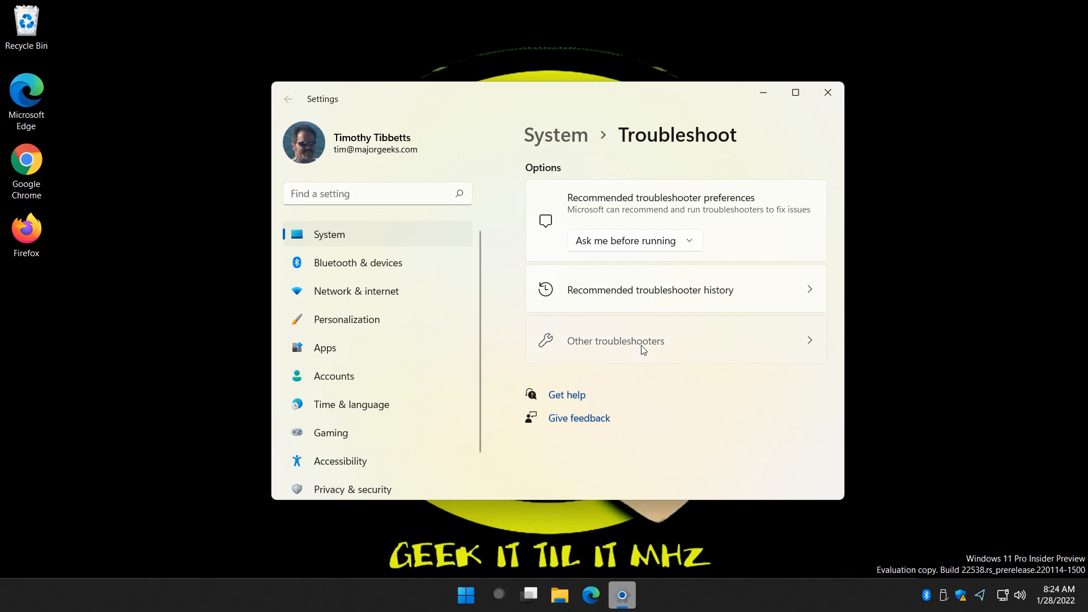
Run the Windows Update troubleshooter from the Other troubleshooters list.
{"action": "left_click", "coordinate": [615, 341]}
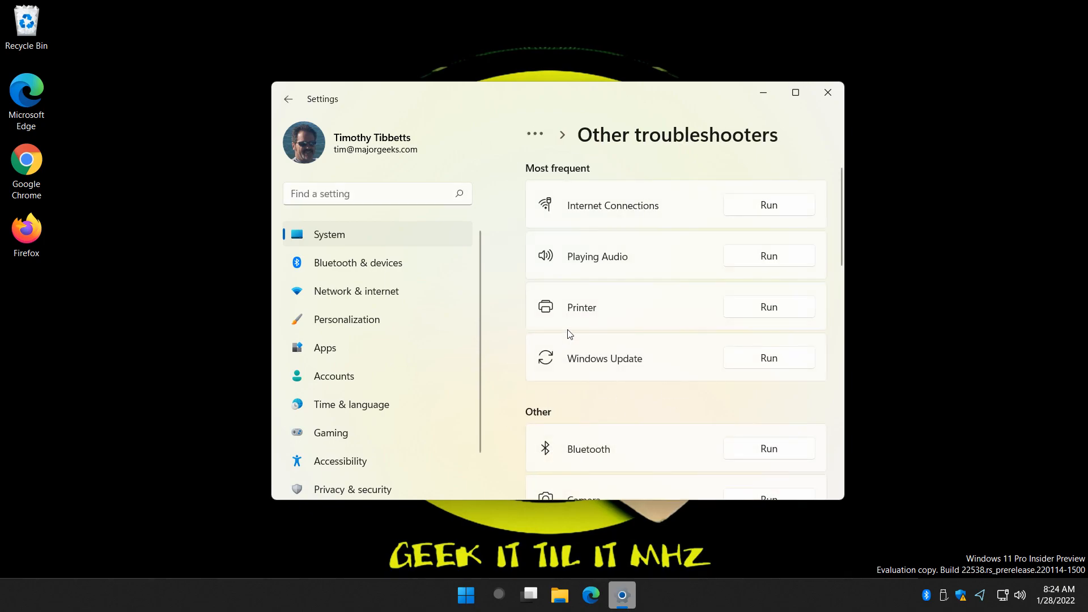
{"action": "scroll", "scroll_direction": "down", "scroll_amount": 3}
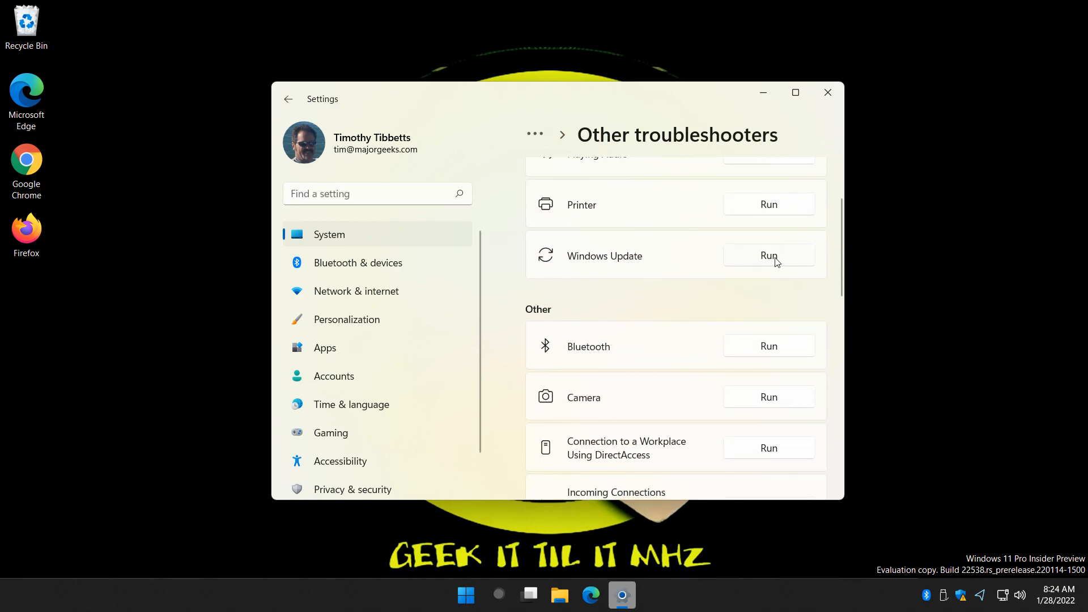
{"action": "left_click", "coordinate": [768, 255]}
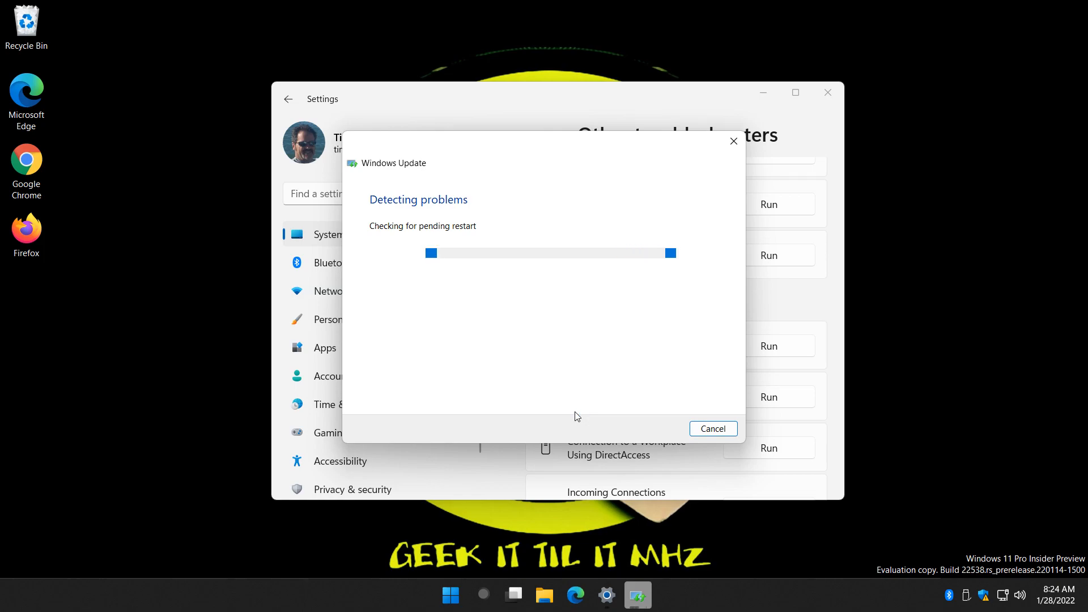
{"action": "mouse_move", "coordinate": [466, 351]}
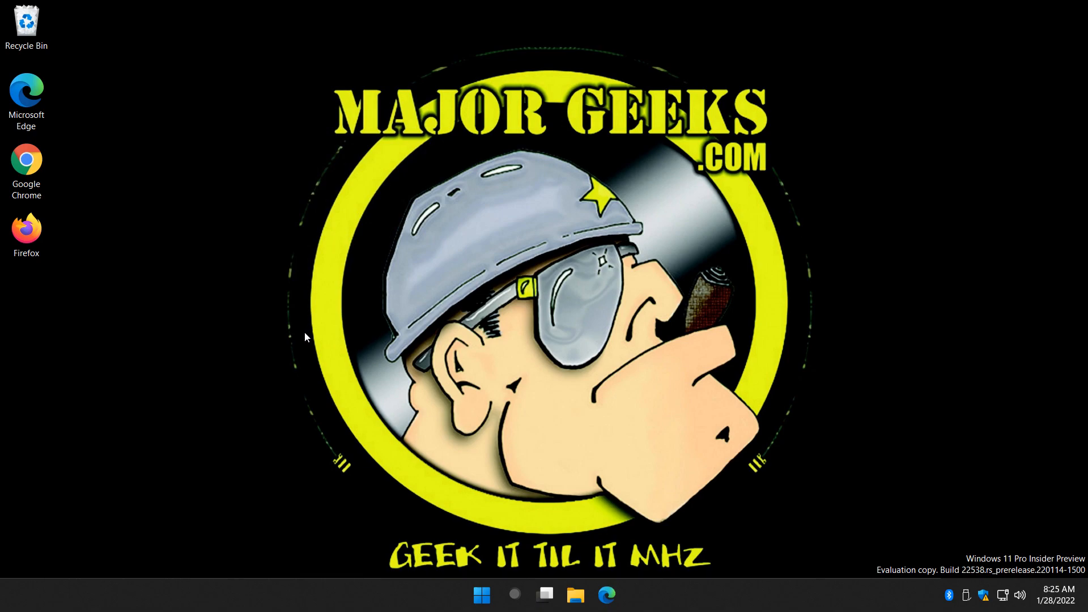
{"action": "mouse_move", "coordinate": [333, 434]}
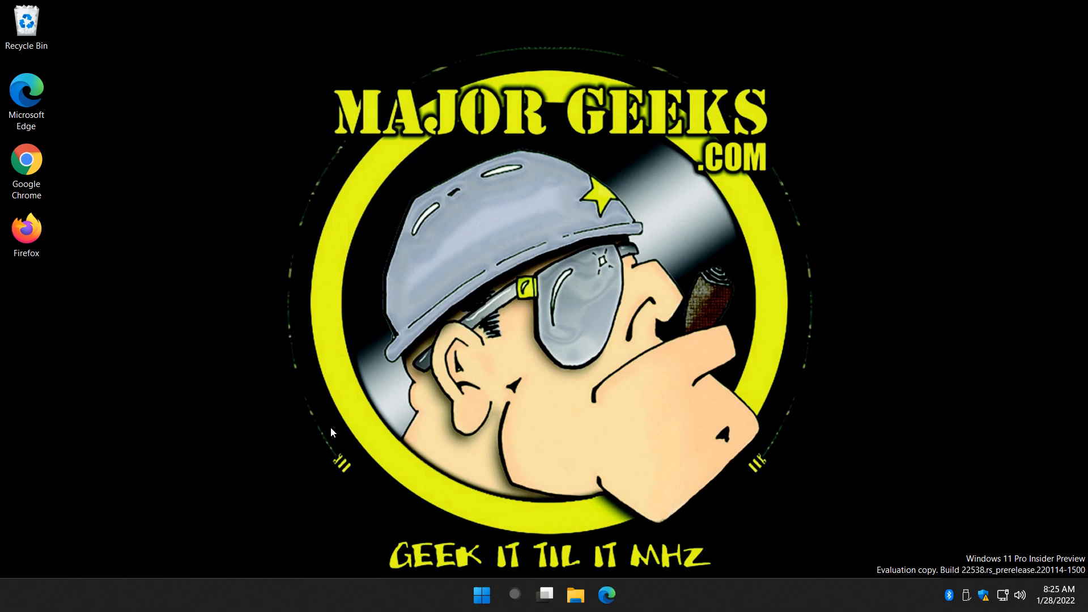
{"action": "mouse_move", "coordinate": [275, 387]}
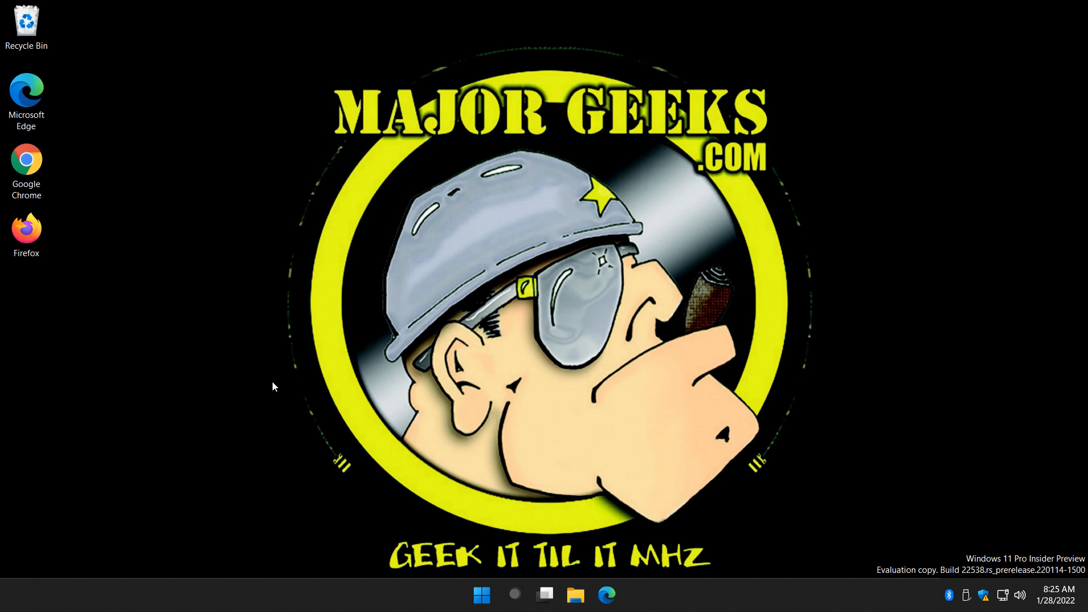
{"action": "mouse_move", "coordinate": [83, 265]}
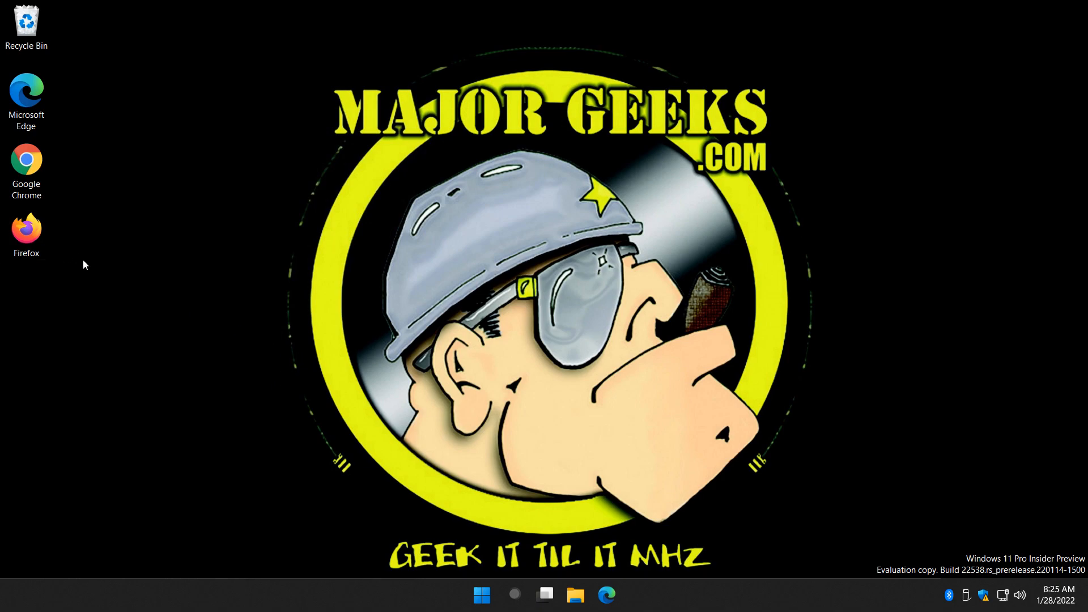
{"action": "mouse_move", "coordinate": [493, 350]}
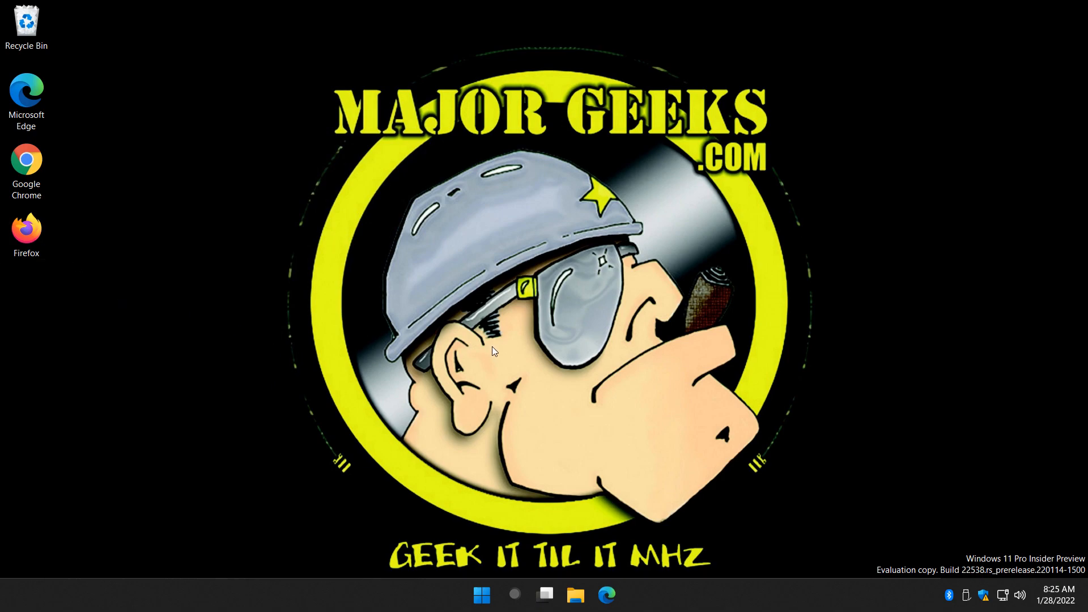
{"action": "mouse_move", "coordinate": [26, 160]}
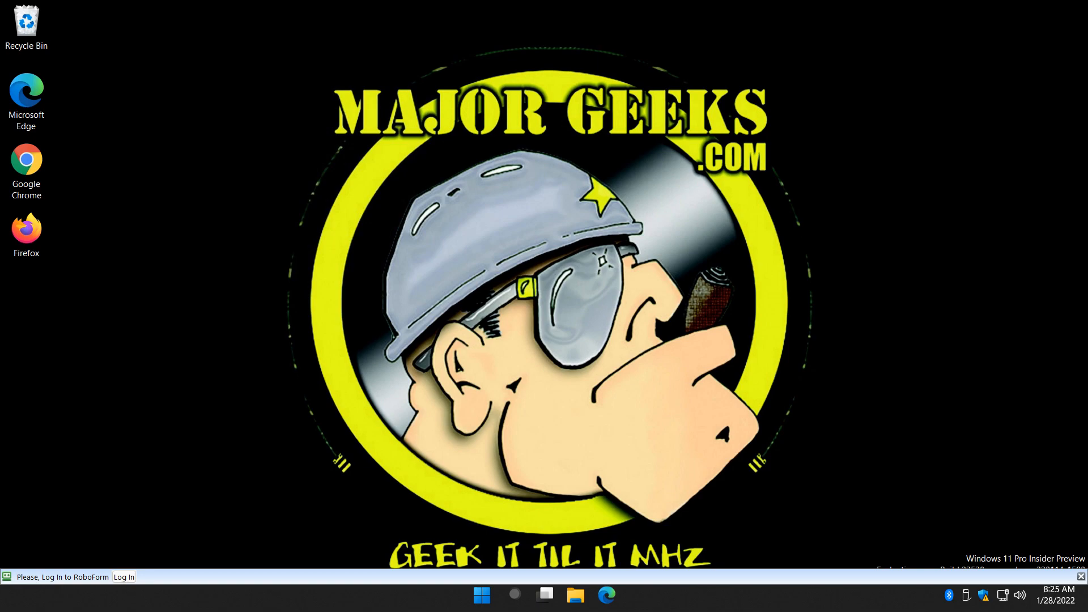
{"action": "mouse_move", "coordinate": [1024, 11]}
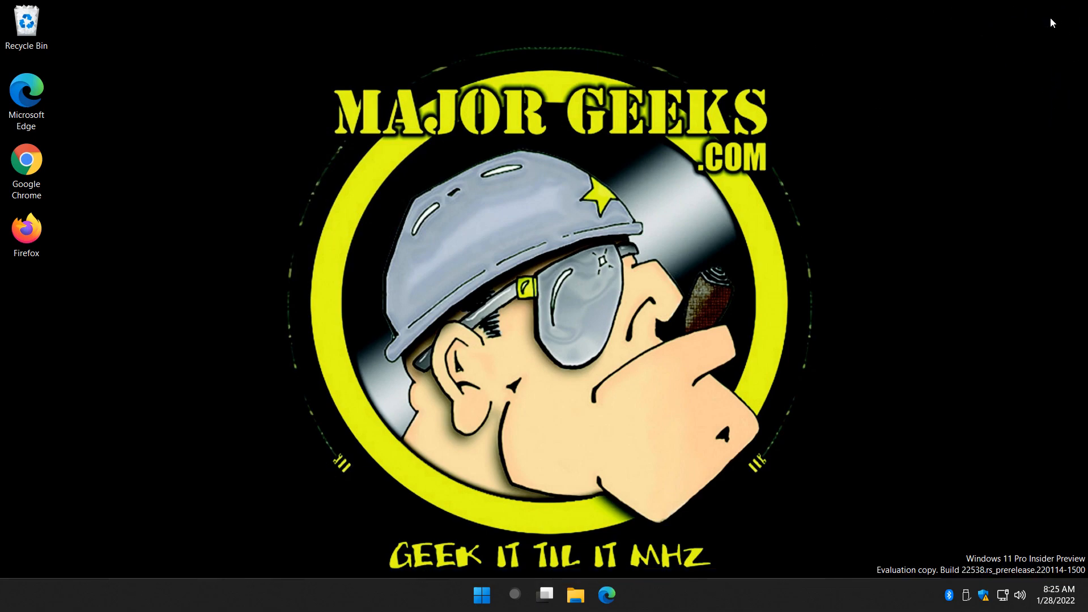
{"action": "mouse_move", "coordinate": [347, 237]}
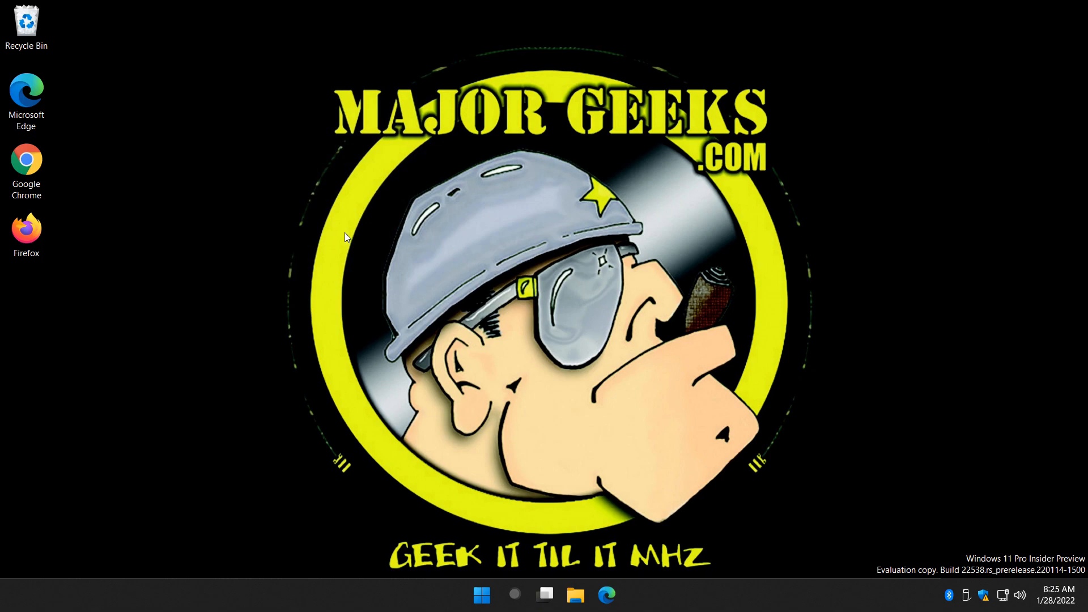
{"action": "mouse_move", "coordinate": [69, 264]}
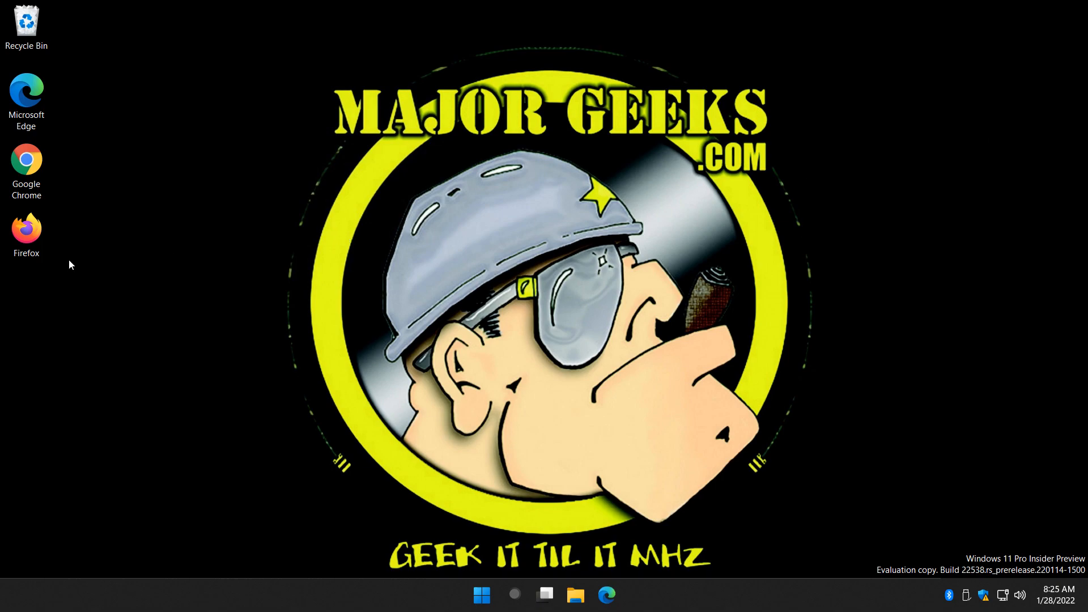